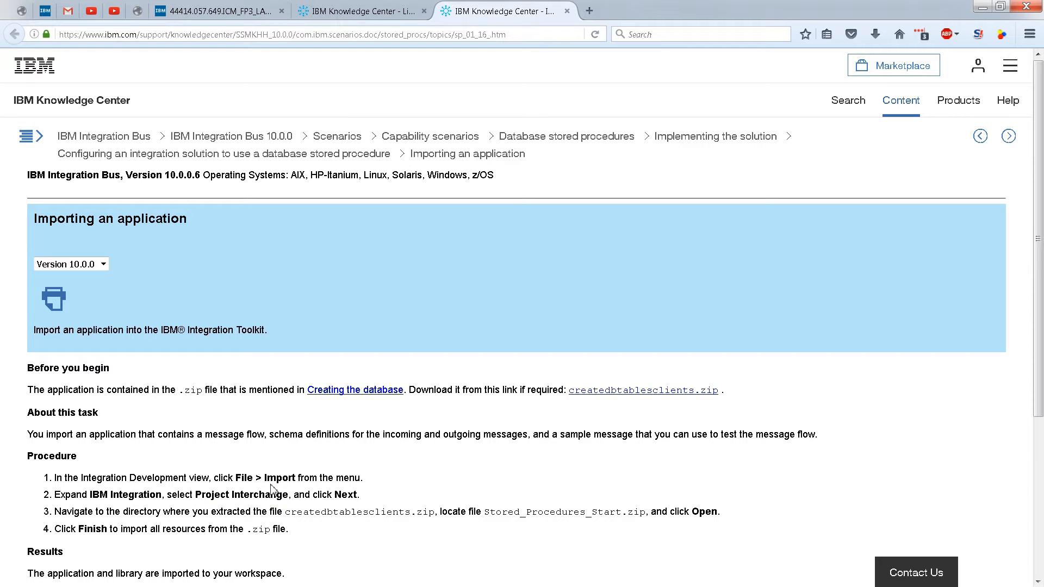
mouse_move(277, 462)
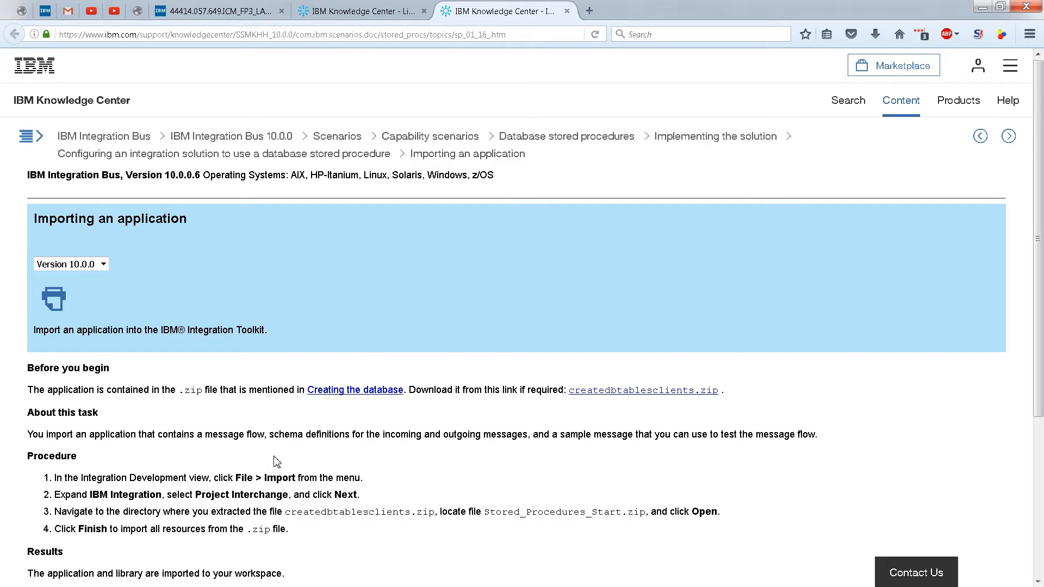
mouse_move(278, 483)
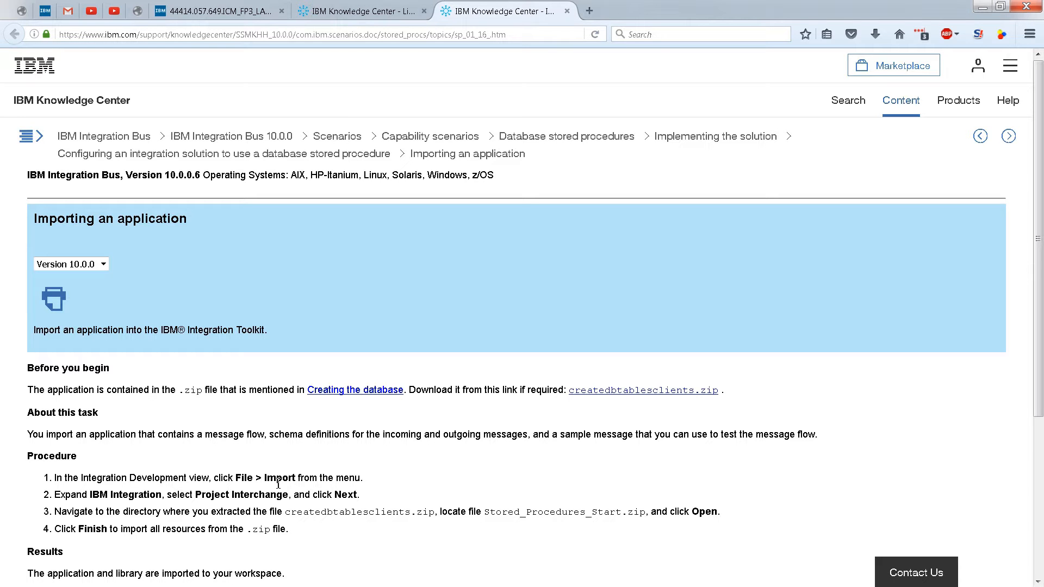
mouse_move(267, 473)
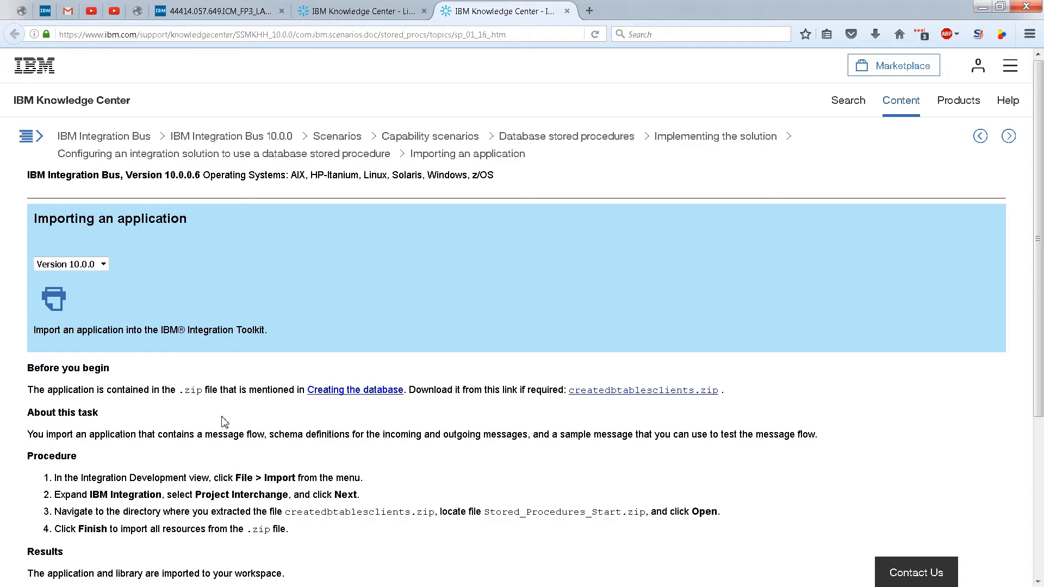
mouse_move(196, 385)
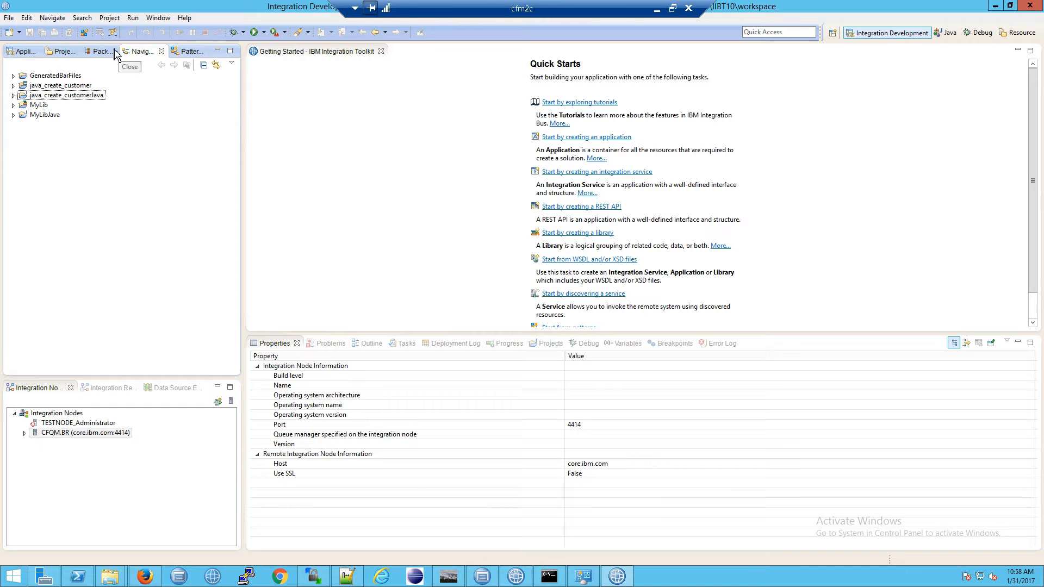
- Switch to the Application Development tree and search the Show View list for 'navi', then cancel without adding a view
click(23, 51)
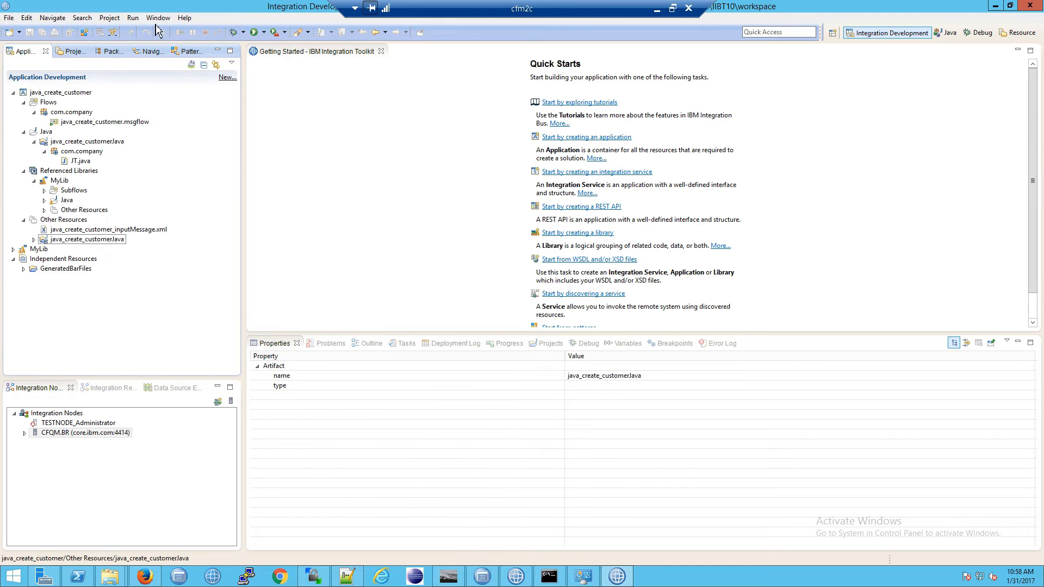
click(157, 17)
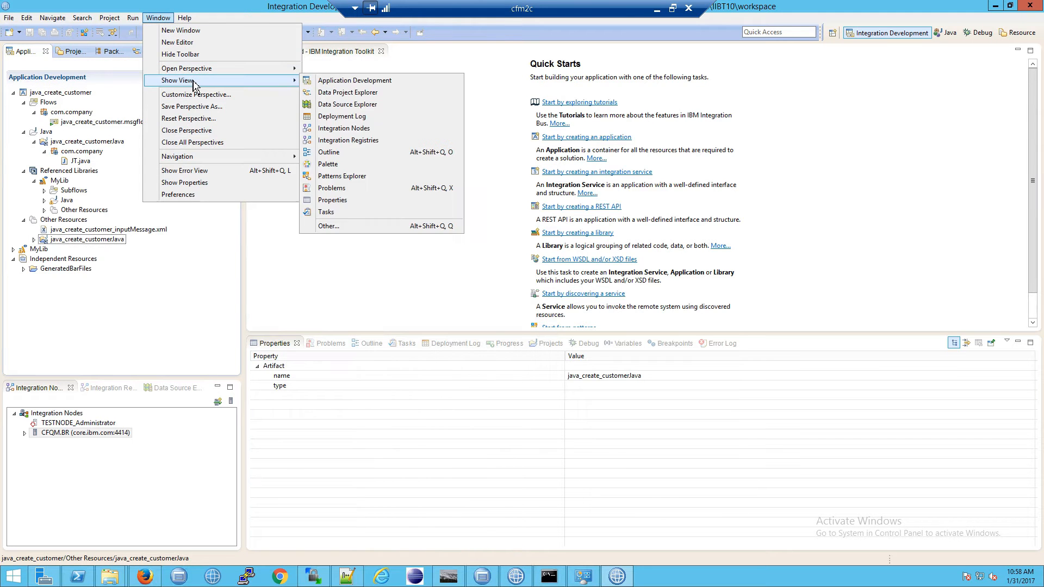
mouse_move(354, 80)
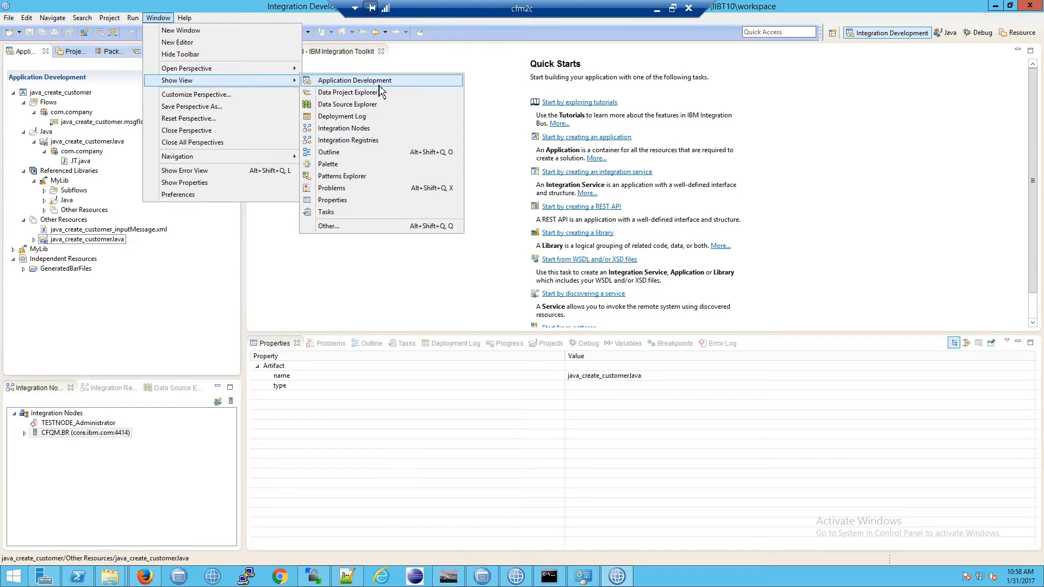
mouse_move(187, 68)
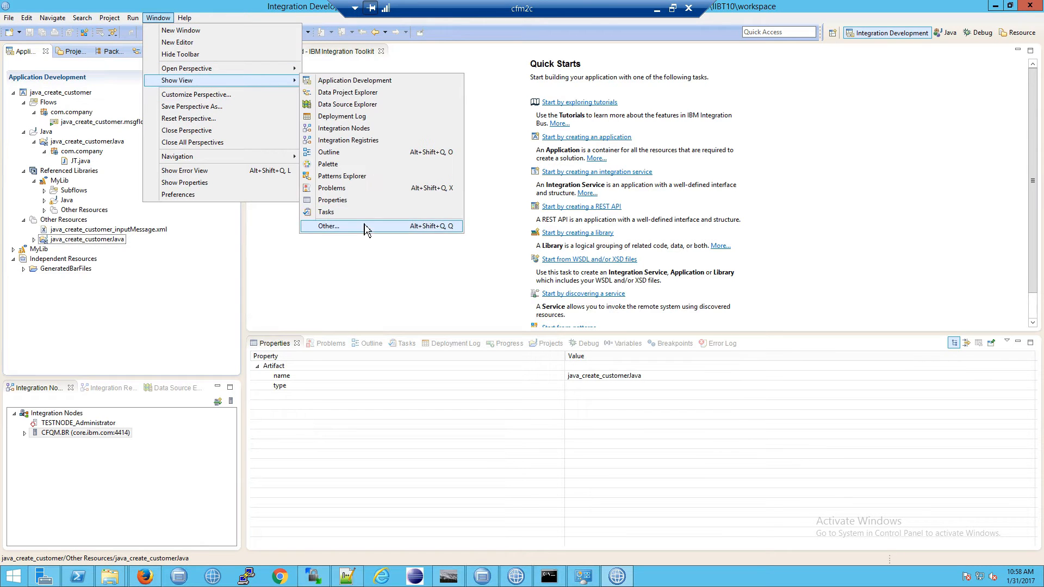
click(327, 226)
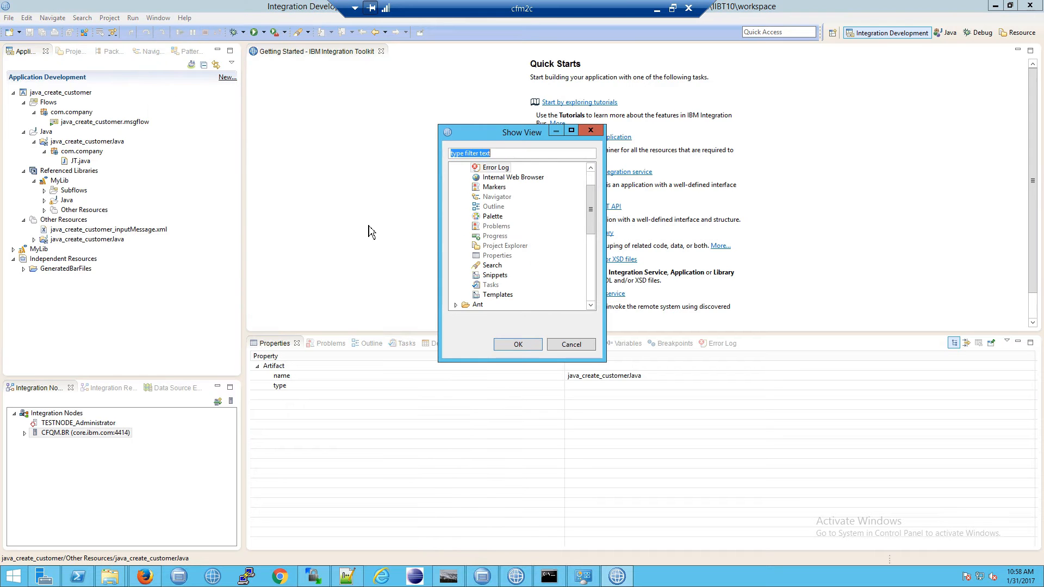
text(navigat)
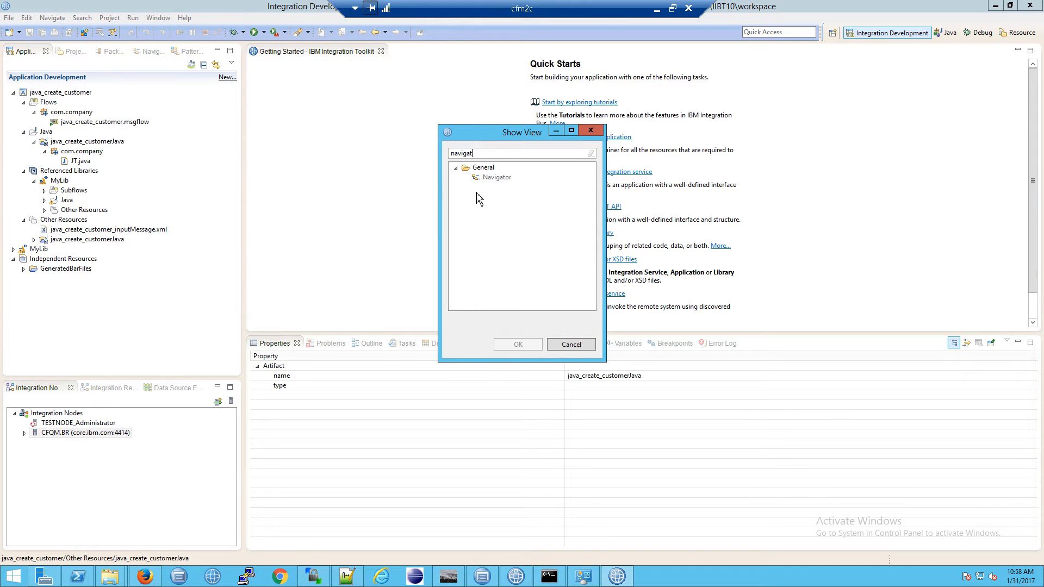
click(569, 345)
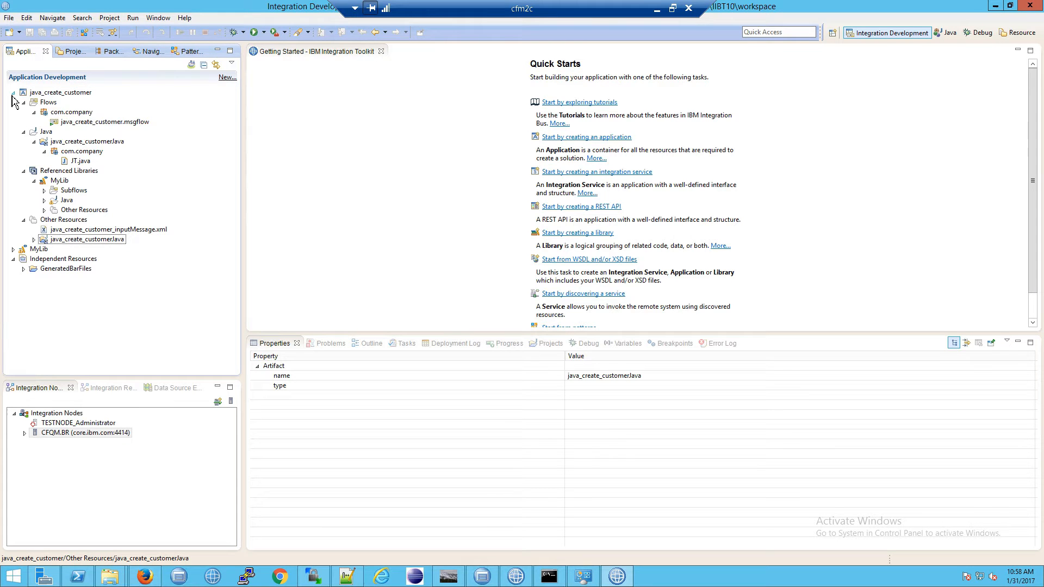
- Collapse the java_create_customer project tree and bring up the File menu
click(13, 91)
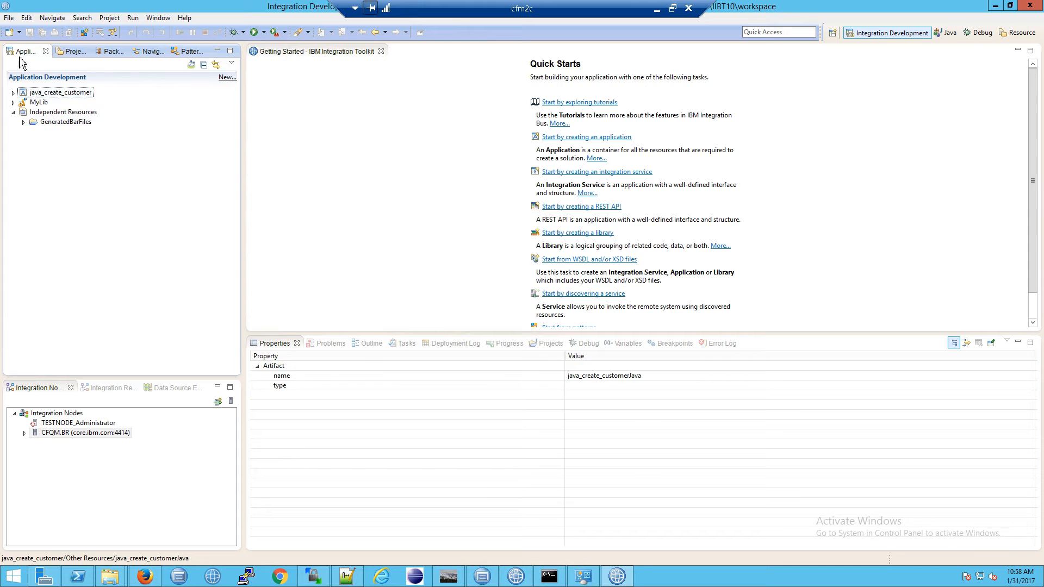
click(7, 18)
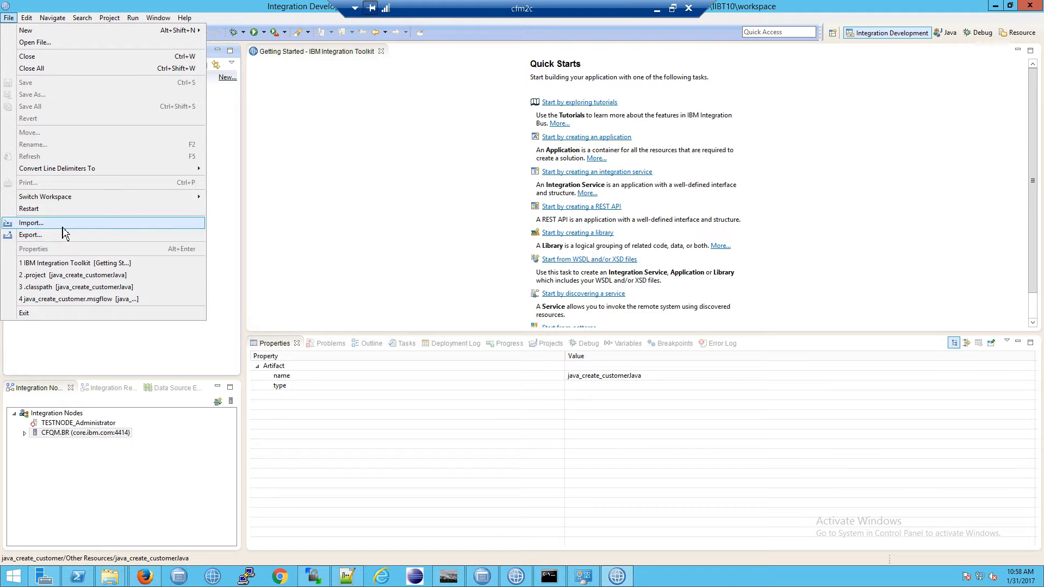
- Start a Project Interchange import, browse for a zip file, then cancel the file browser and abandon the import
click(30, 222)
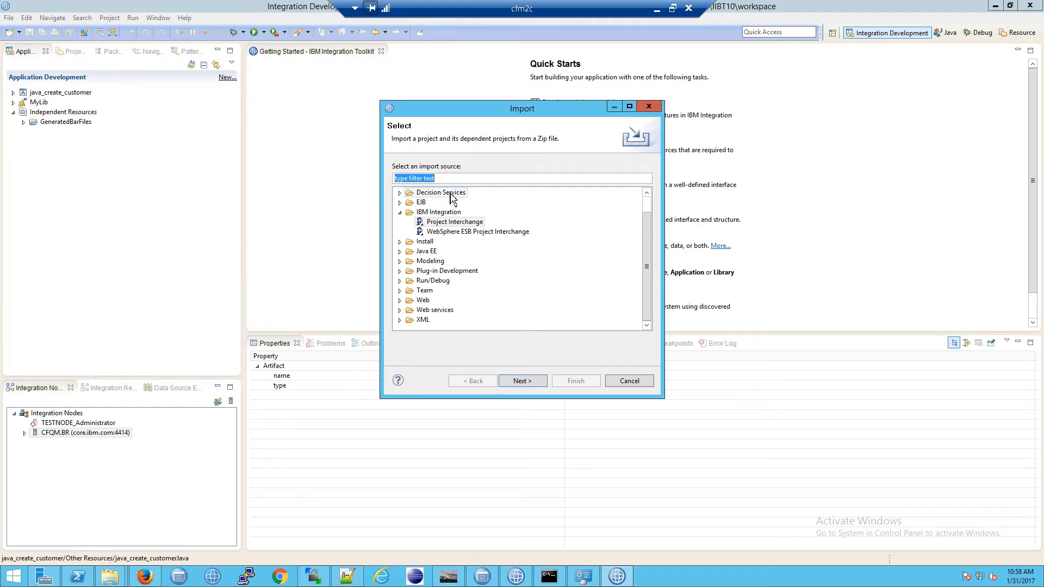
text(project)
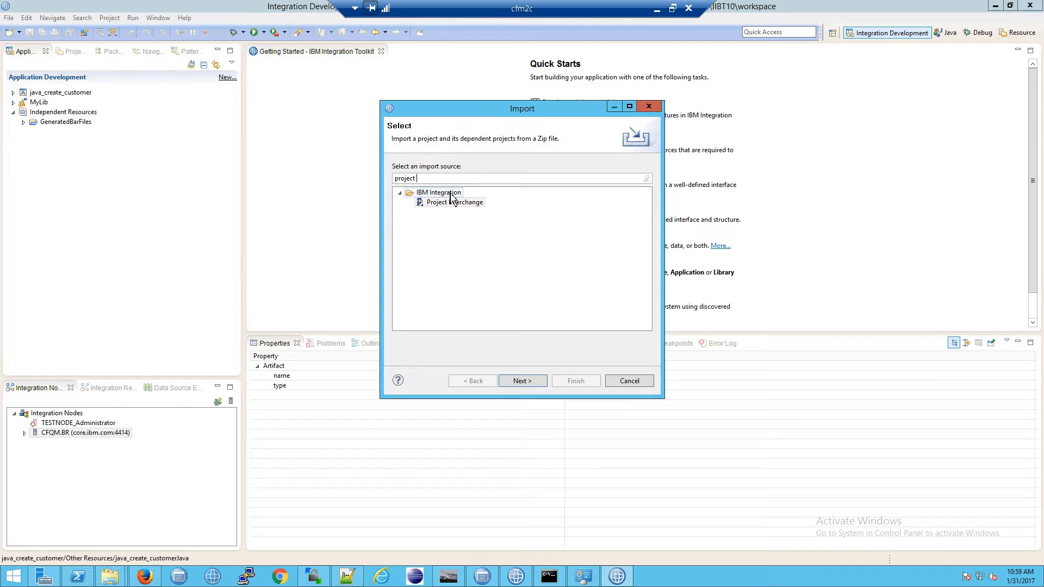
click(455, 203)
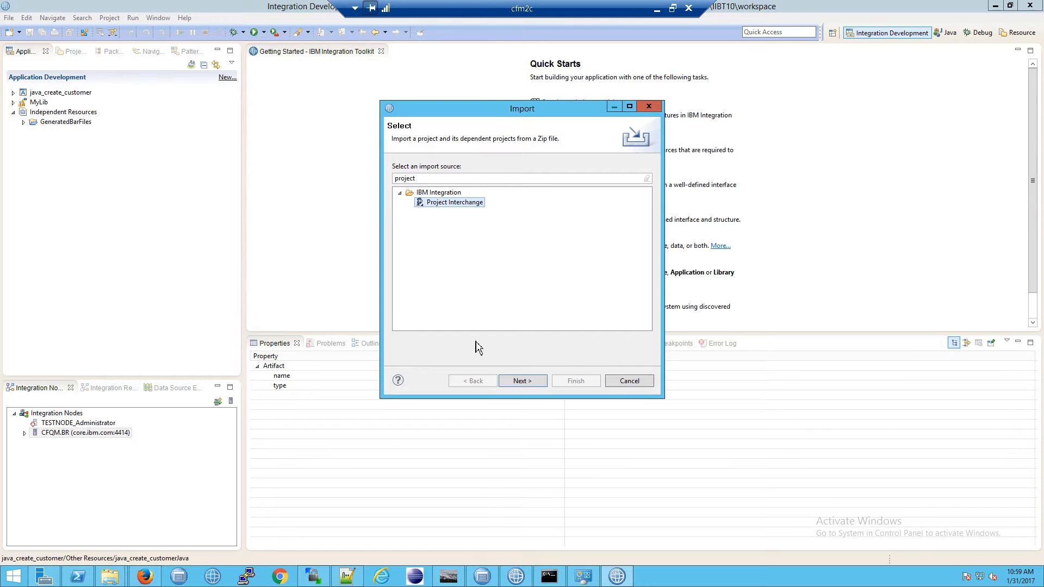
click(522, 381)
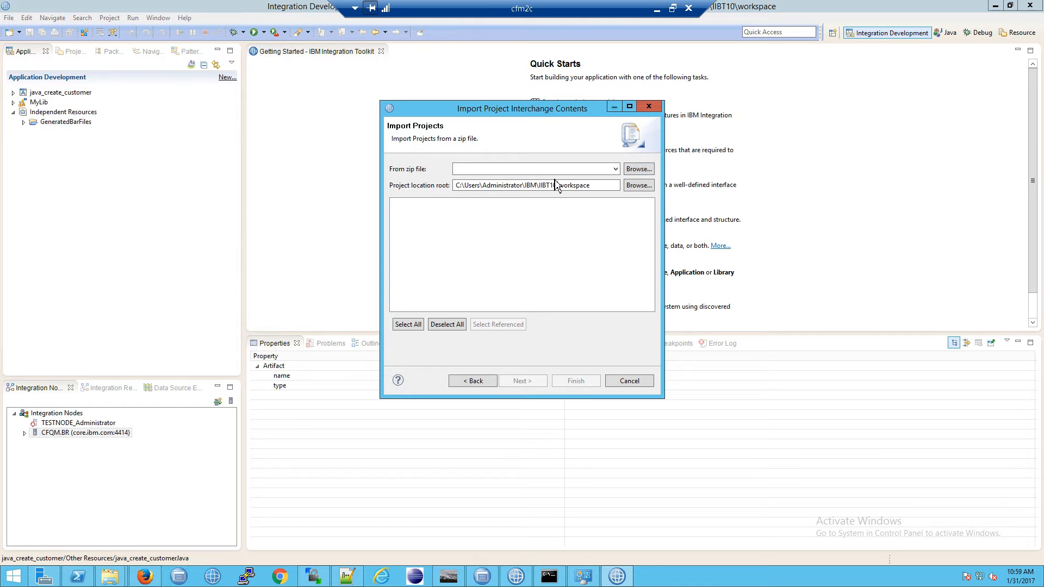
click(637, 168)
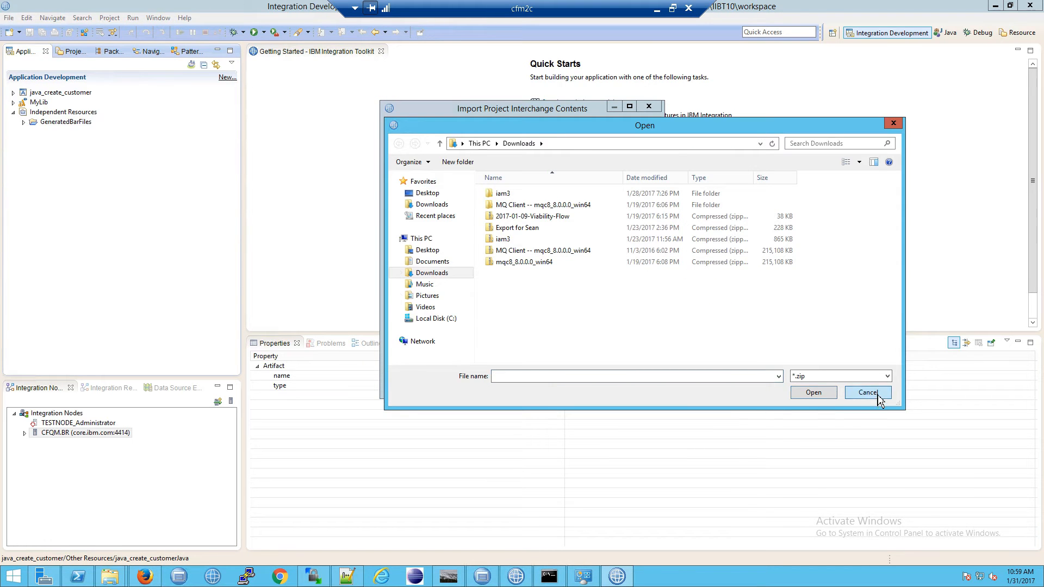
click(868, 393)
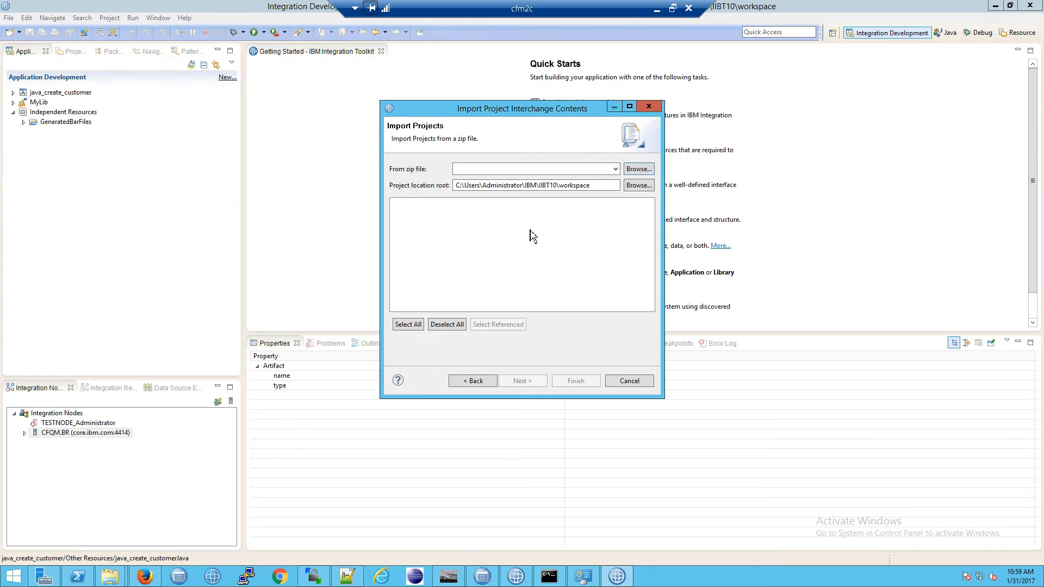
mouse_move(629, 381)
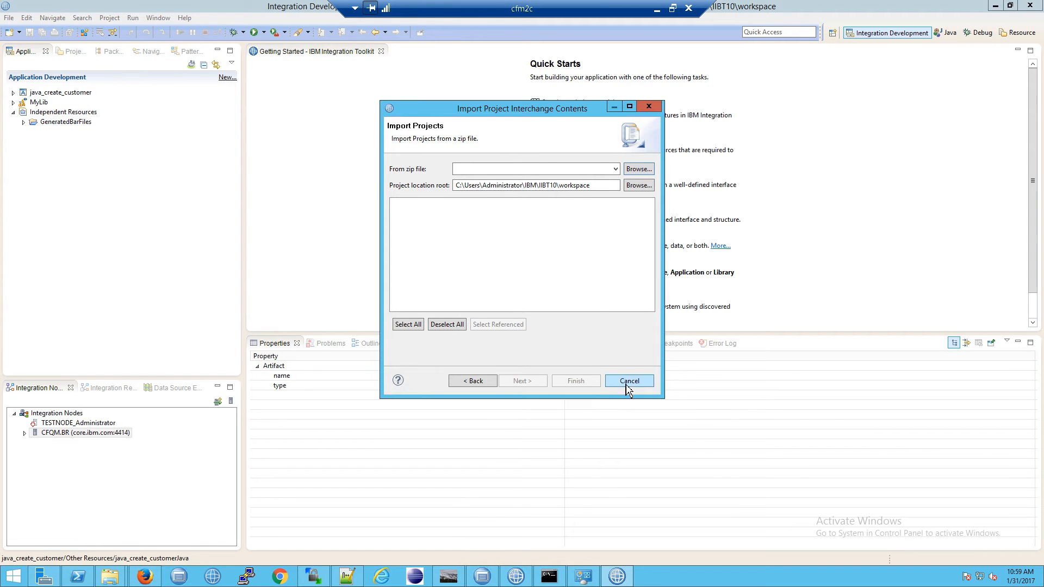
click(627, 380)
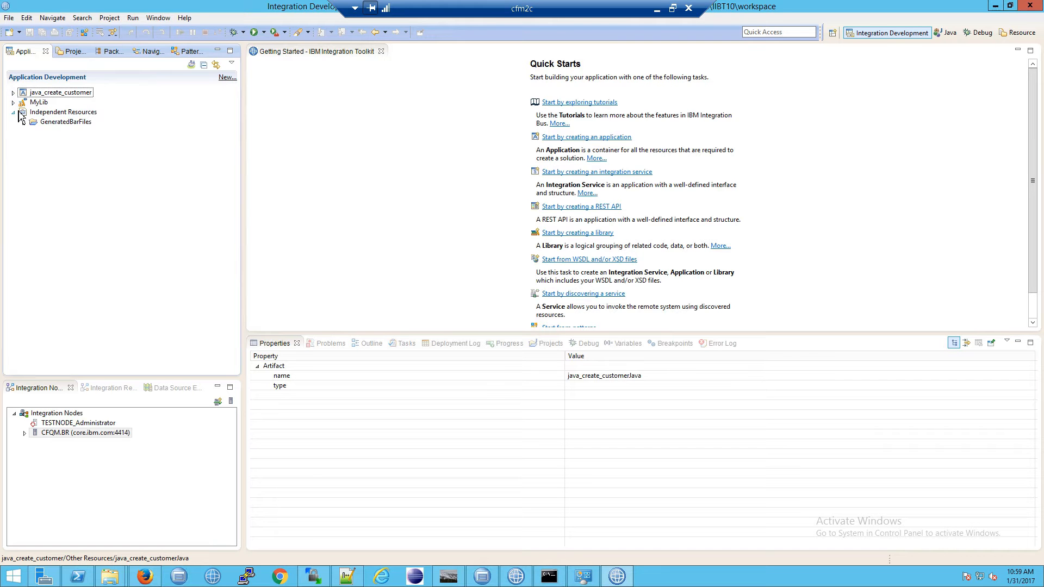
- Collapse the Independent Resources group so only the top-level project entries show
click(14, 112)
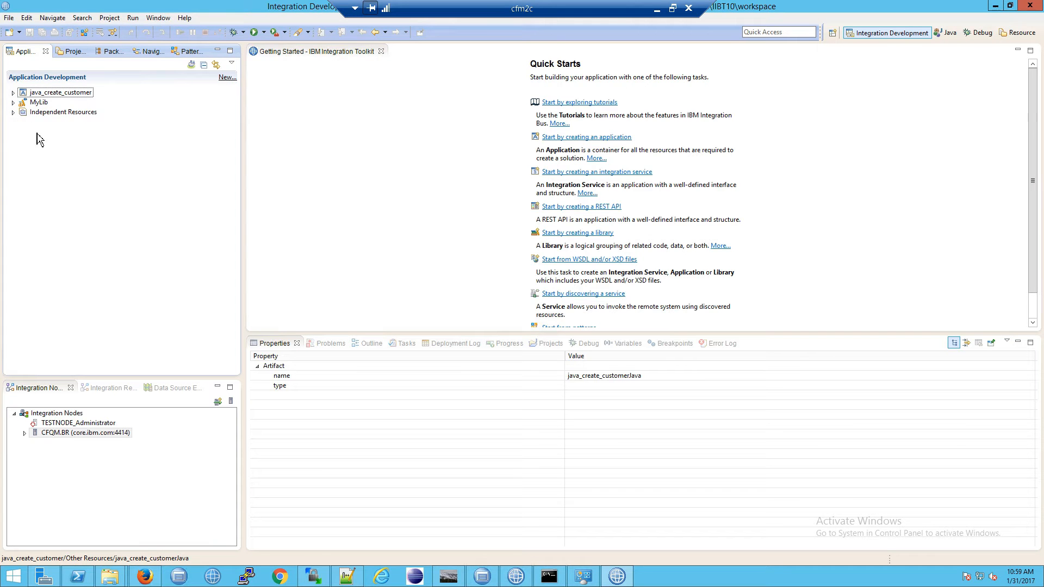
mouse_move(114, 254)
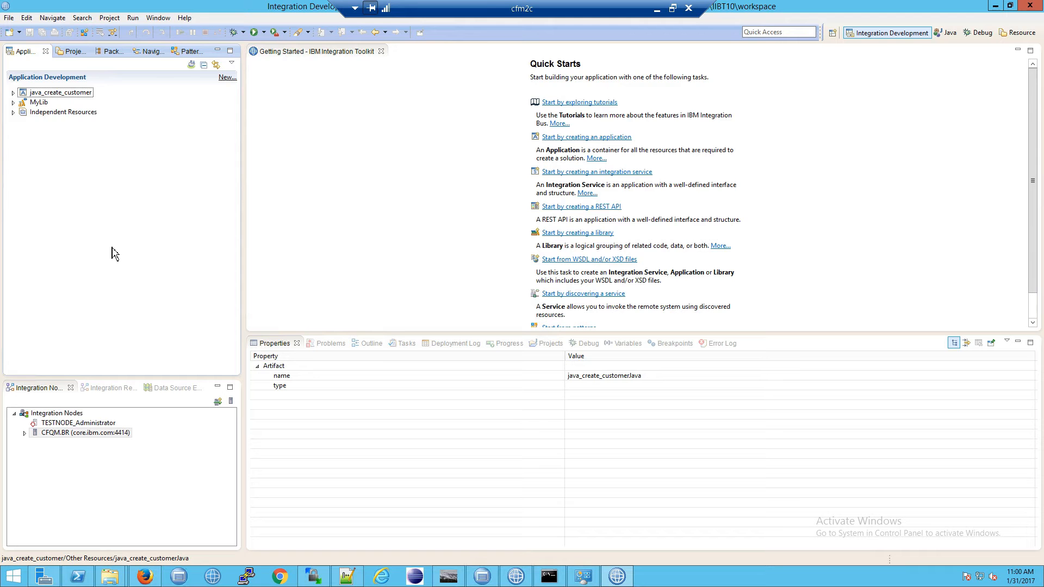
mouse_move(109, 576)
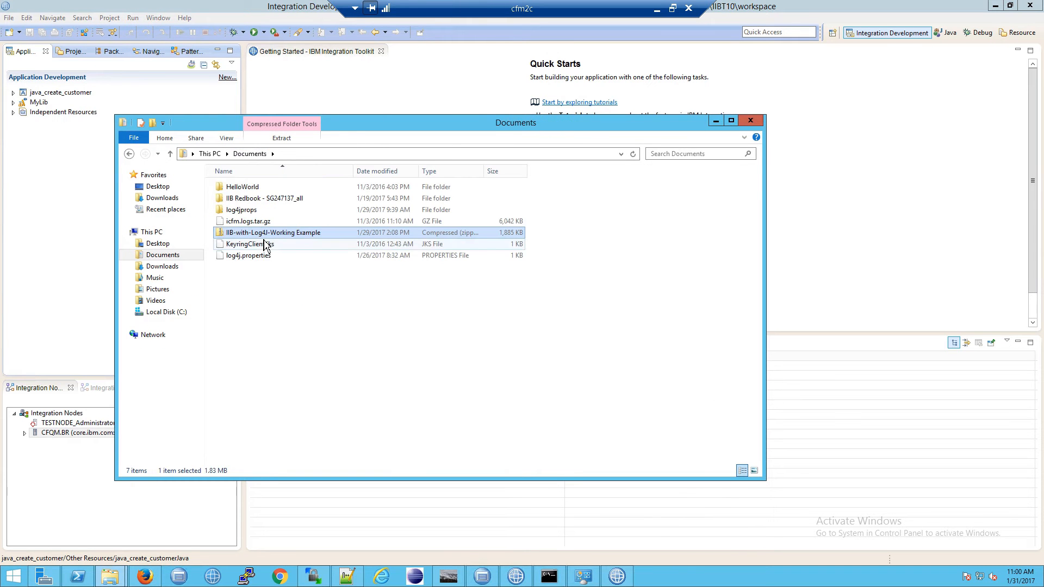
- Browse the IIB-with-Log4J-Working Example zip's GeneratedBarFiles folder holding MyLibproject.generated.bar, then return to the zip's top level
double_click(273, 232)
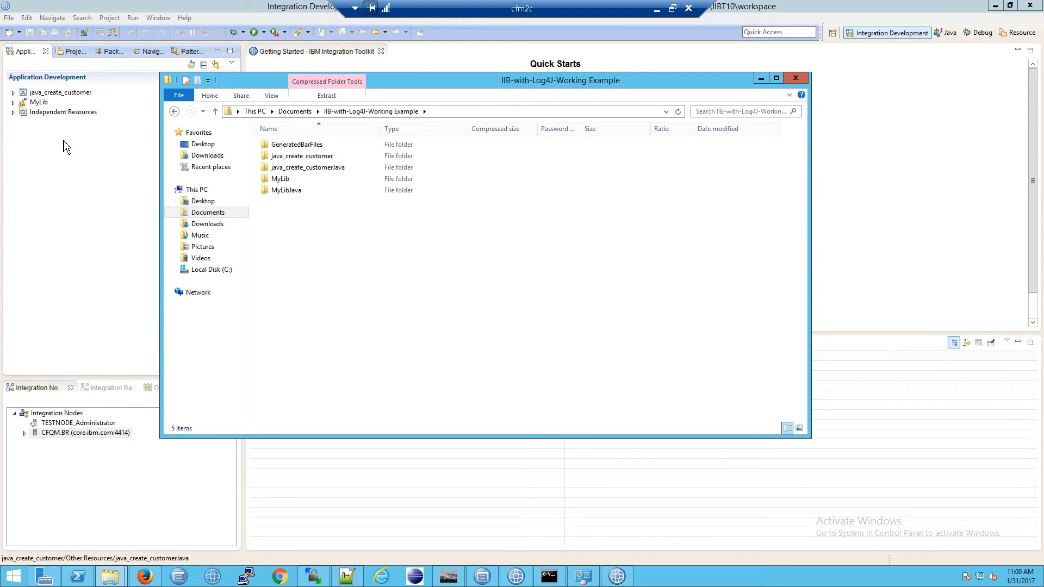
double_click(297, 144)
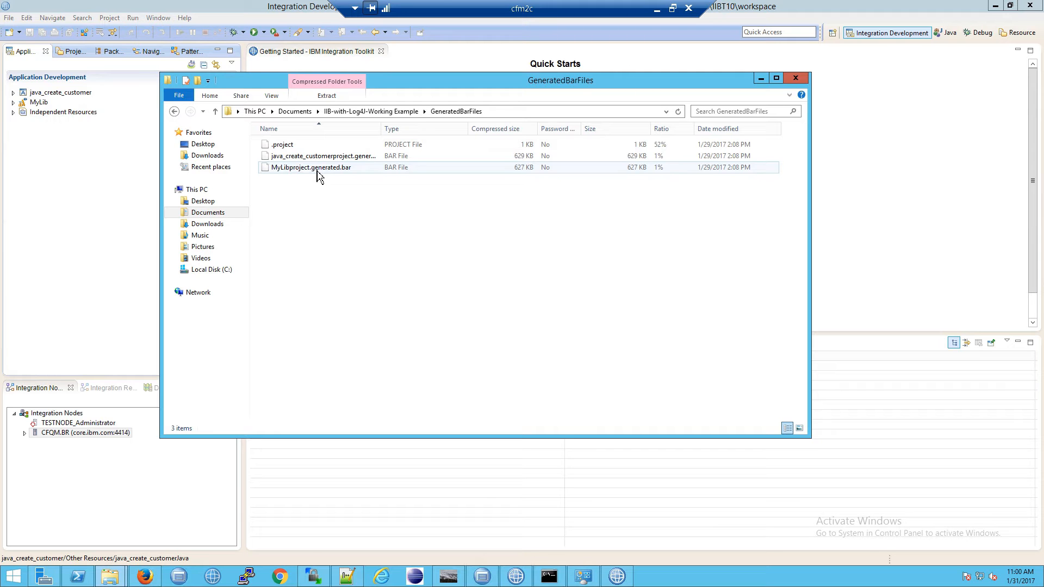
click(283, 144)
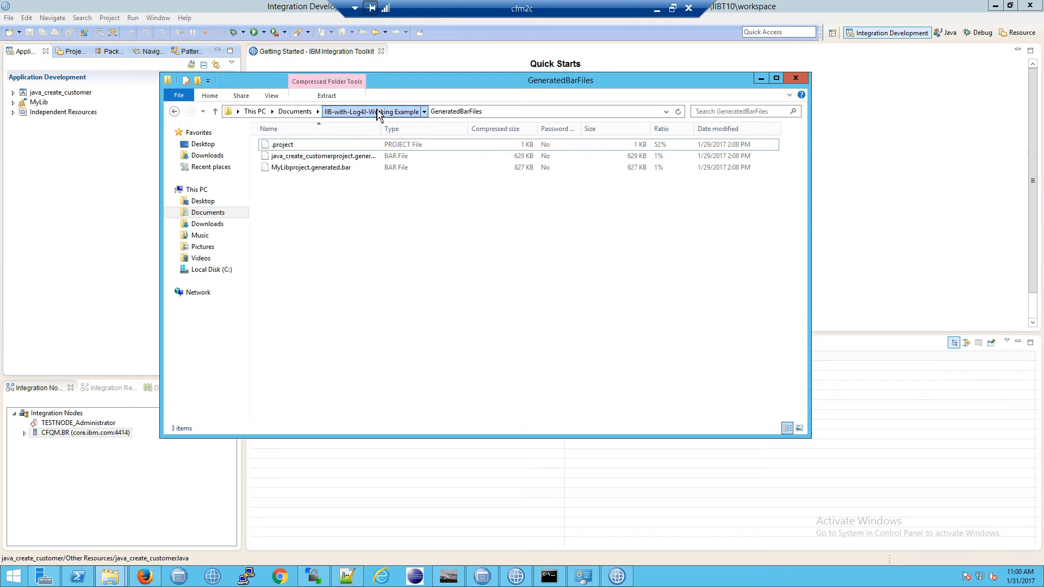
click(370, 111)
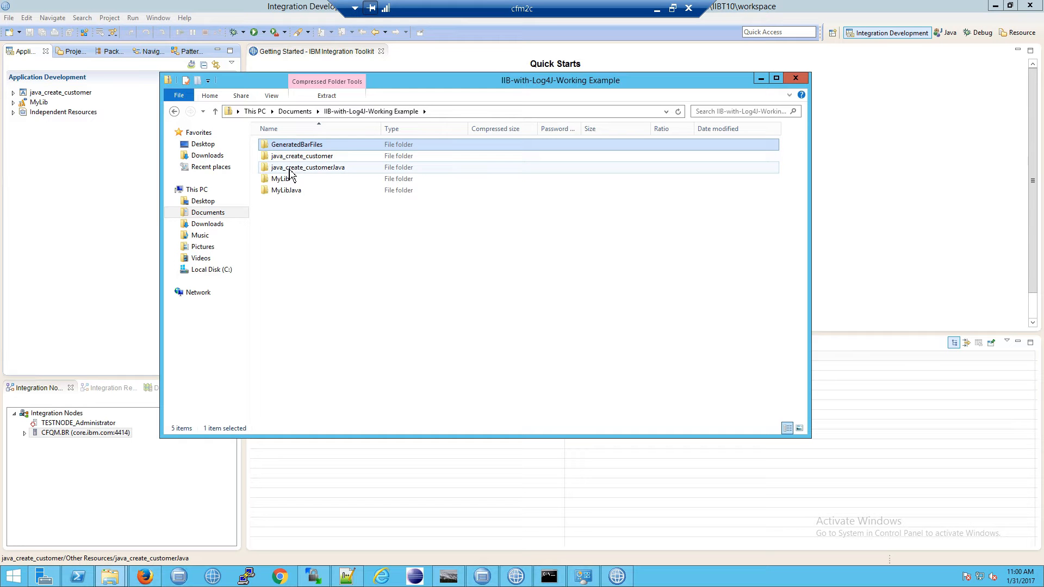
- Inspect the java_create_customer and java_create_customerJava folders in the zip, then bring the workspace project tree back in front
click(302, 155)
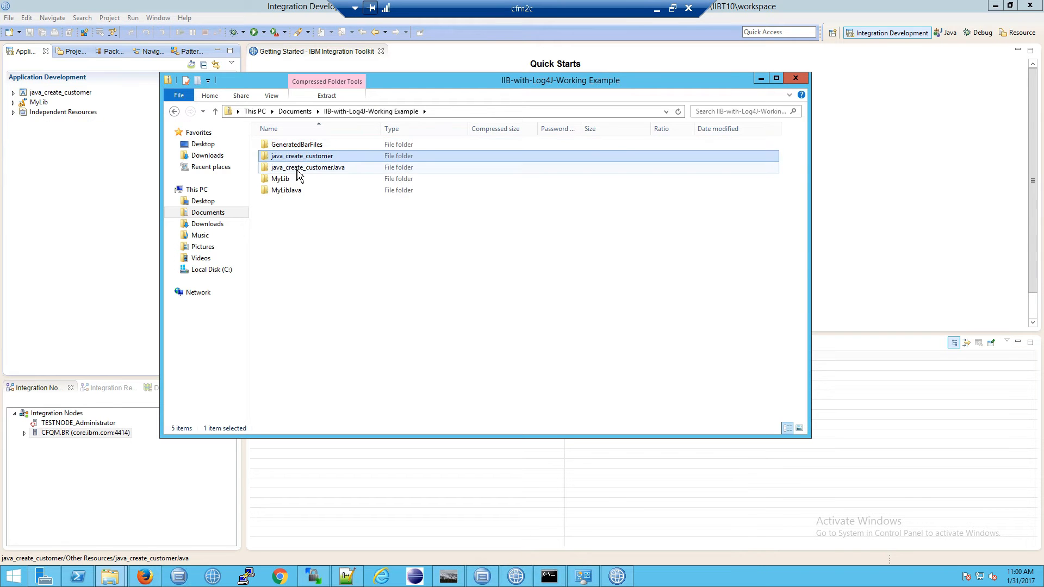
click(307, 168)
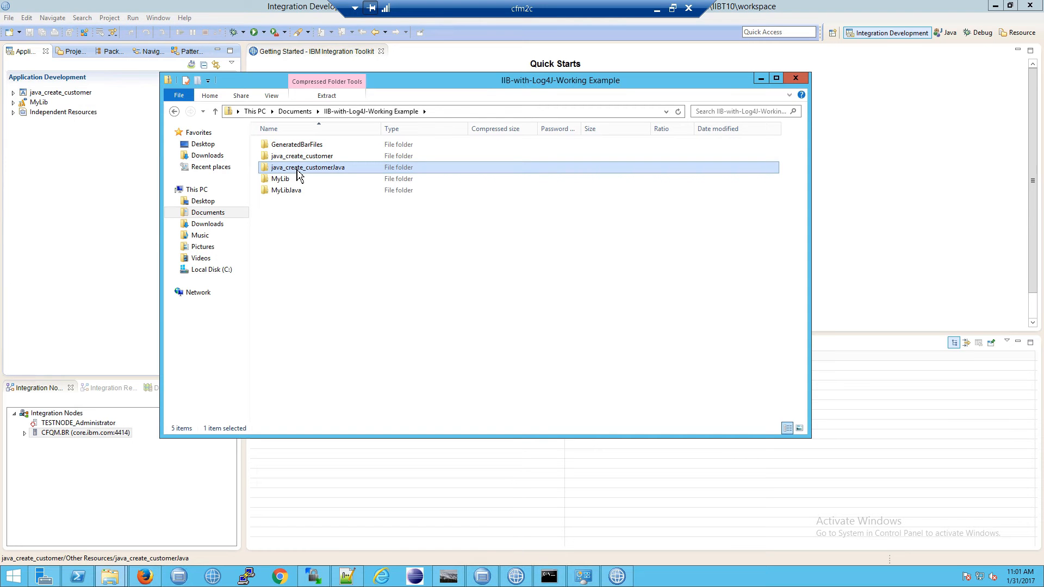
double_click(307, 167)
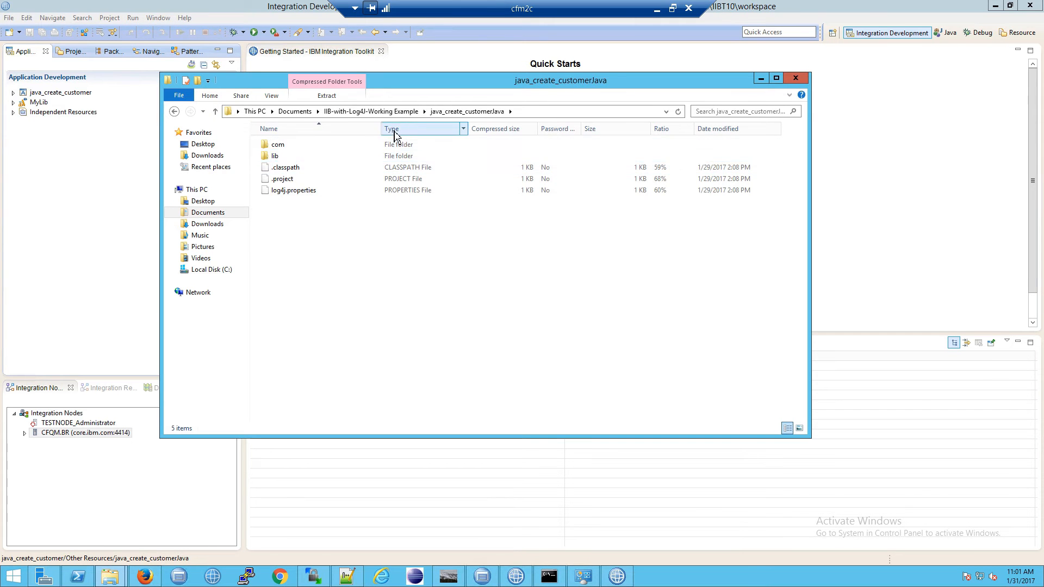
click(216, 111)
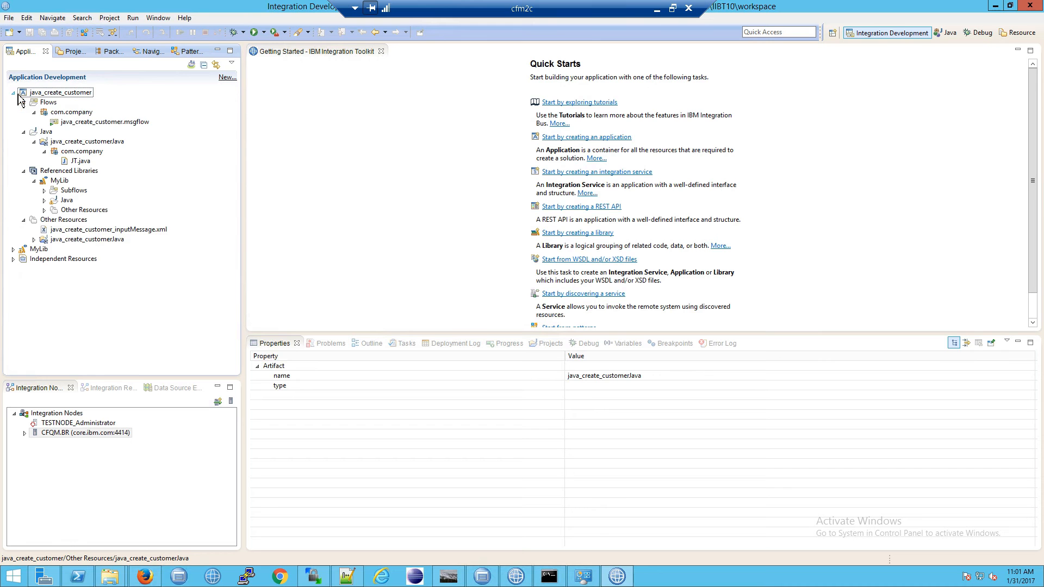
- Collapse the project's sub-folders and java_create_customerJava contents, then bring back the zip's folder listing
click(23, 103)
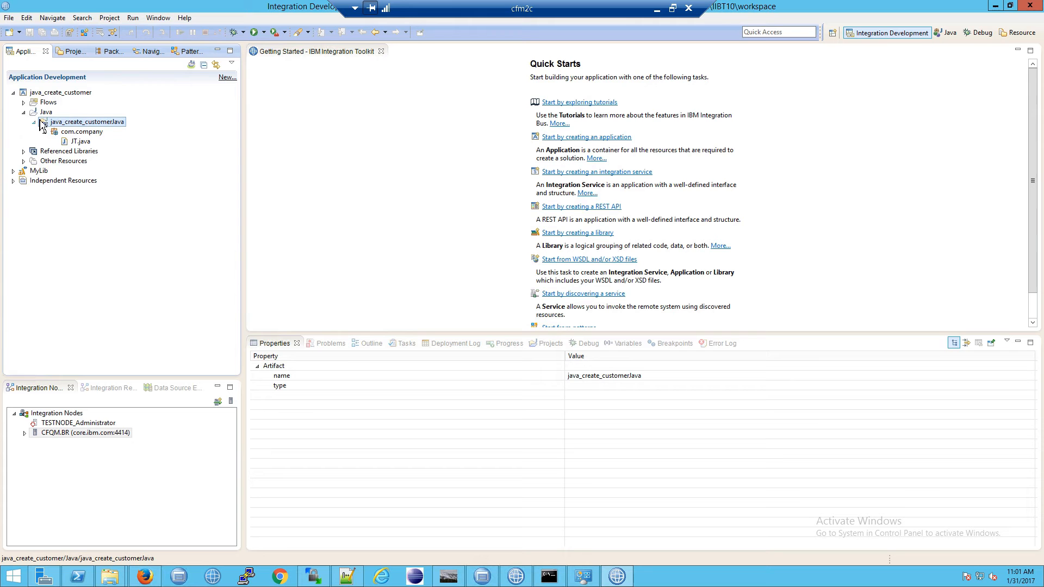
click(34, 122)
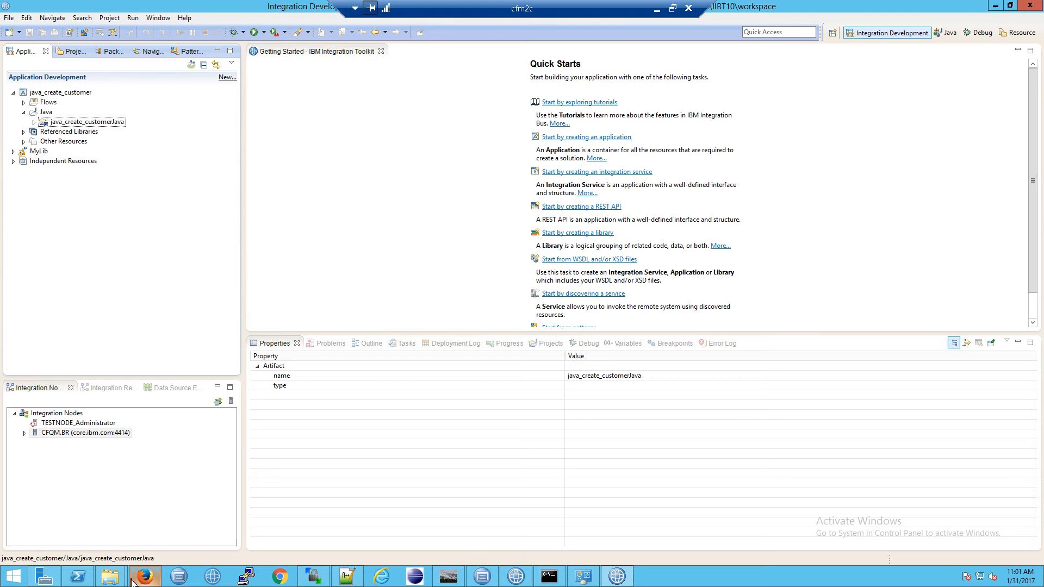
click(109, 577)
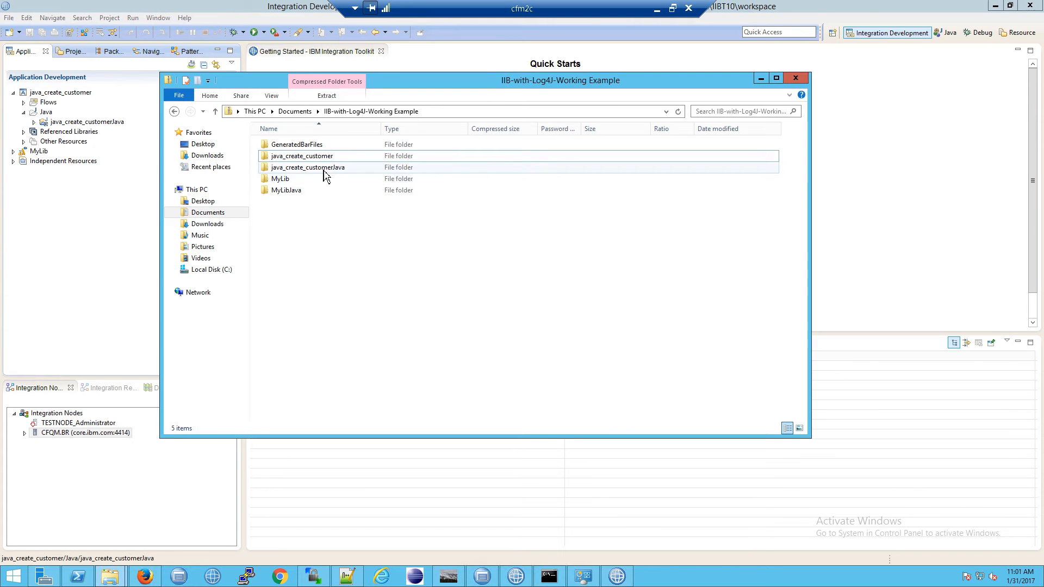
- Browse the MyLibJava folder in the zip, inspecting its .classpath, log4j.properties and .project files
click(281, 178)
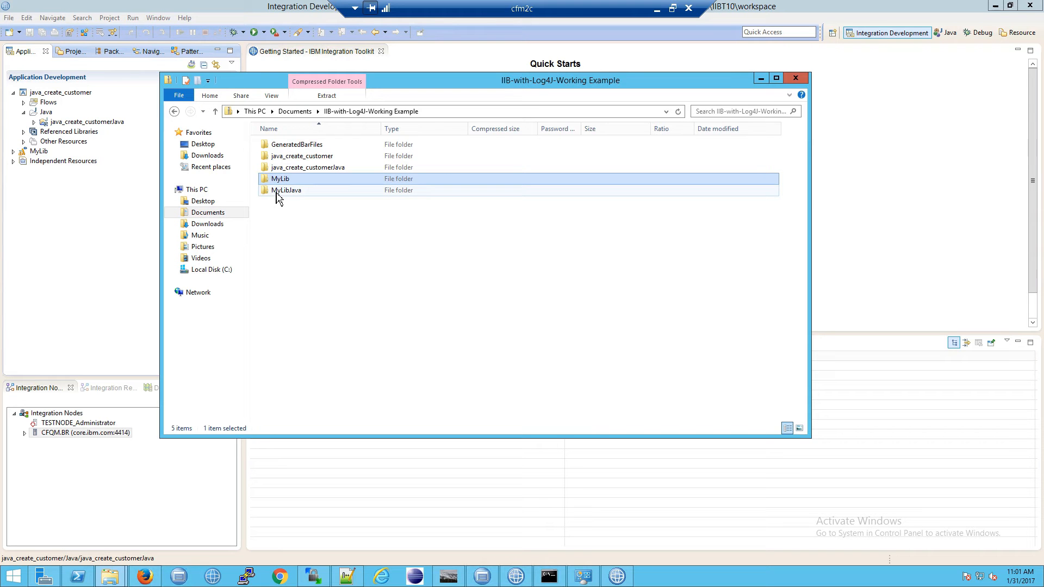
click(287, 189)
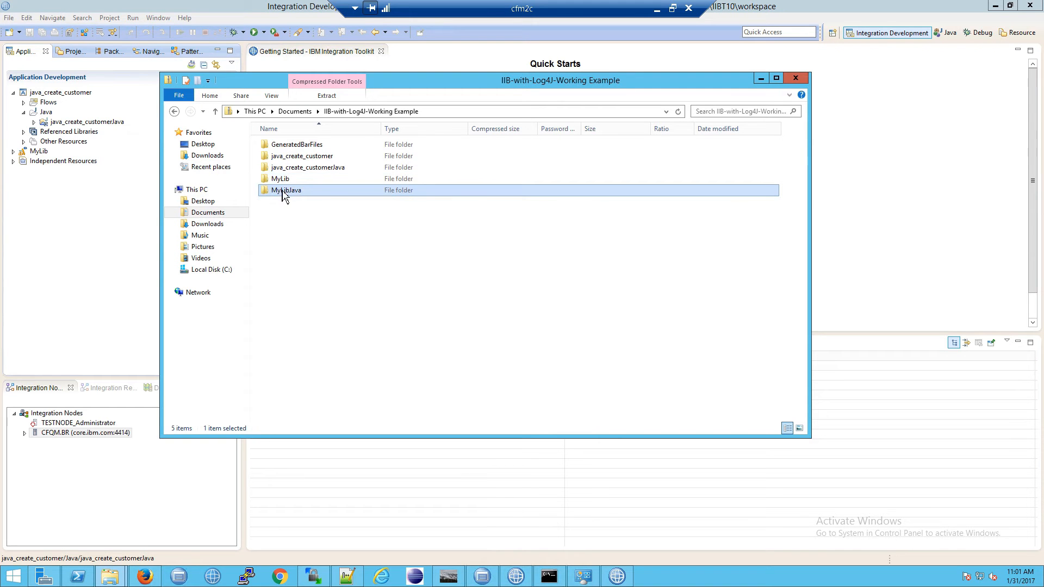
double_click(286, 189)
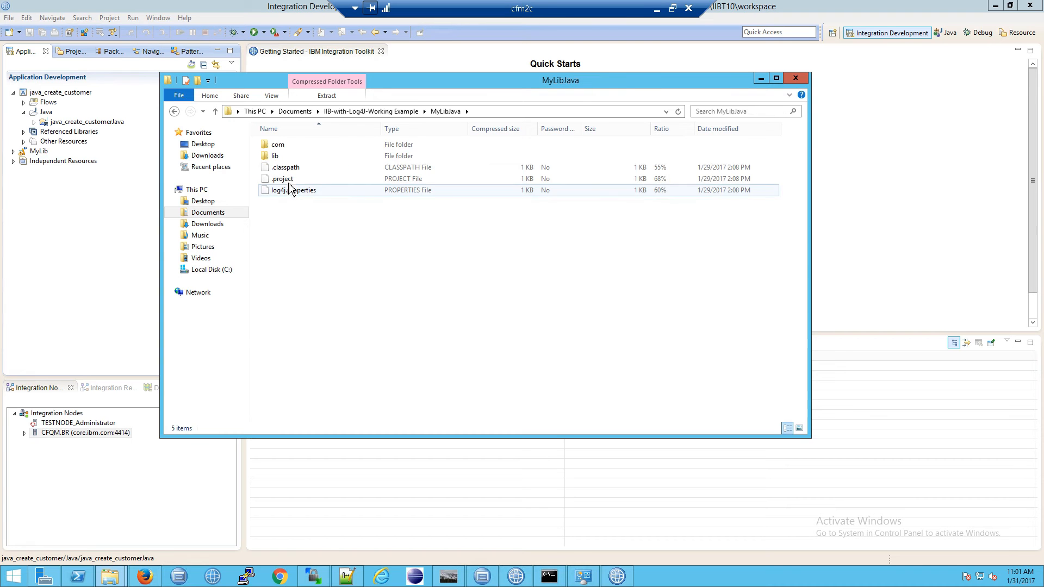
click(285, 168)
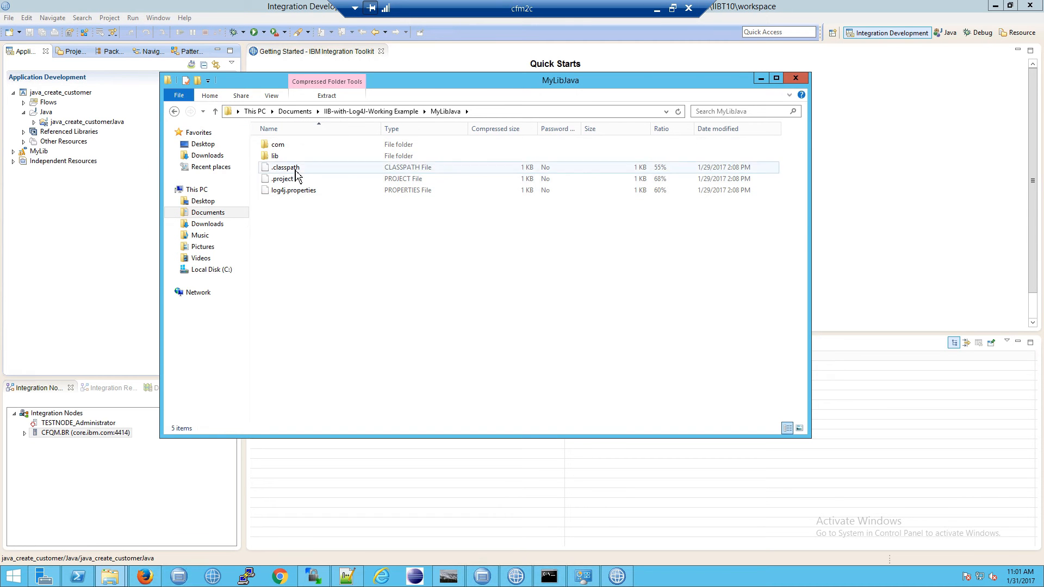
click(293, 189)
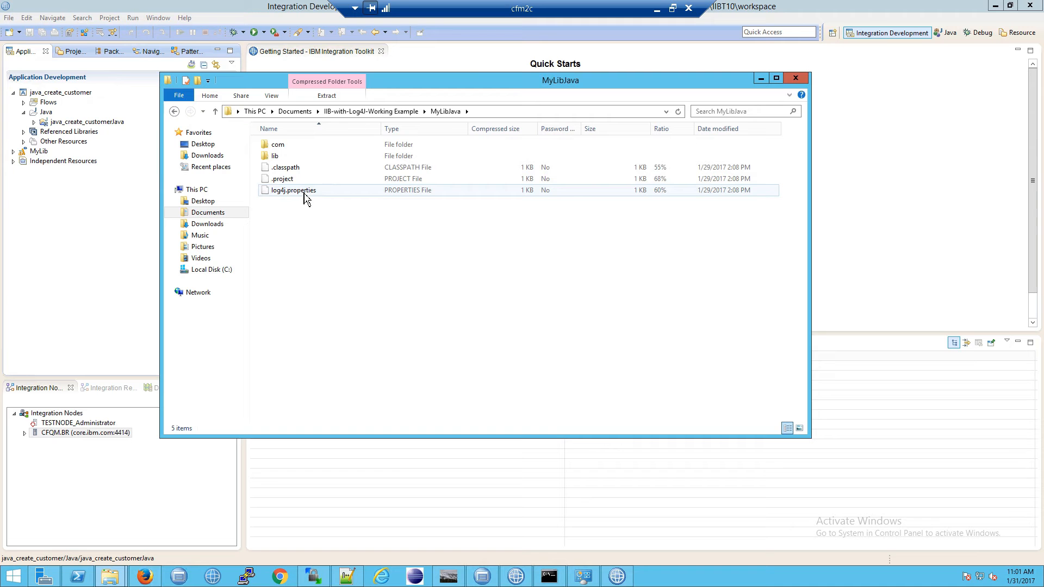
click(284, 167)
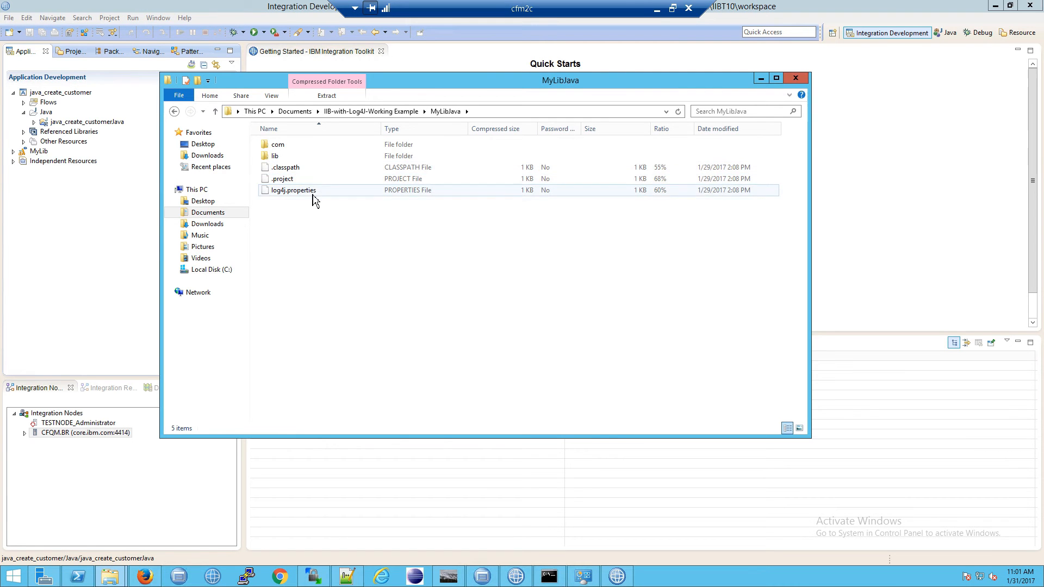
click(282, 178)
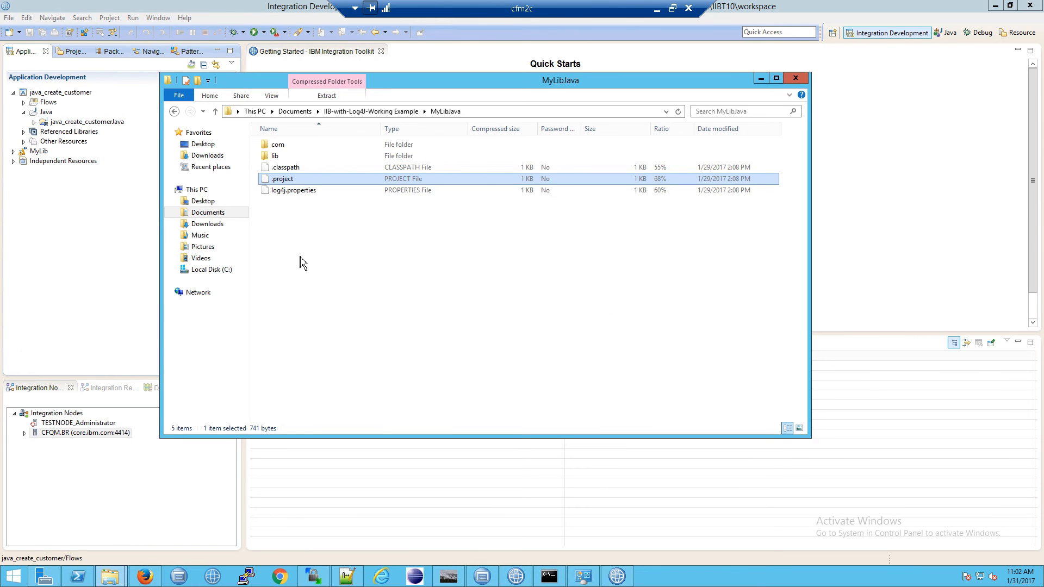
click(304, 190)
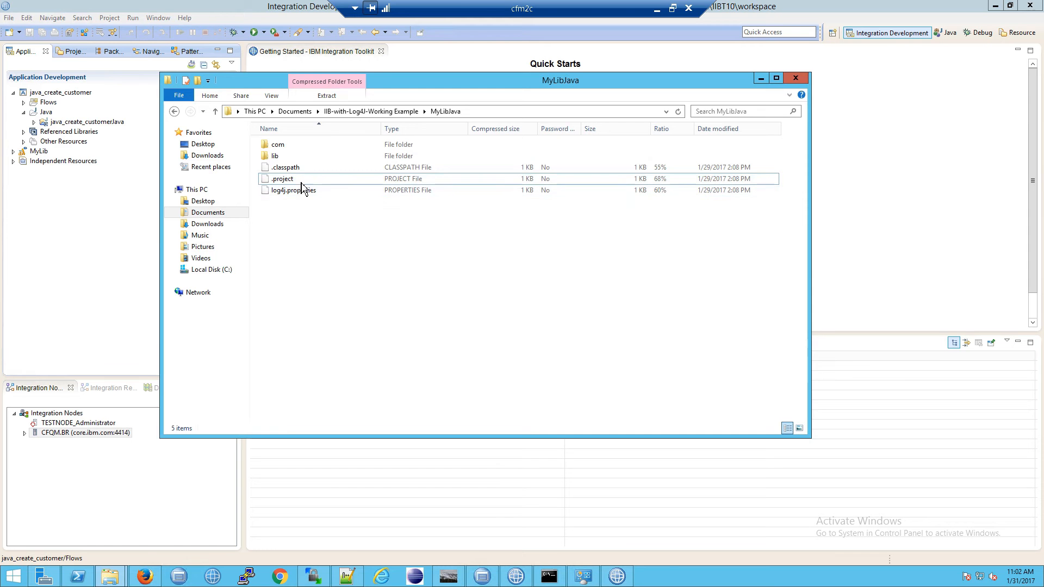
click(283, 179)
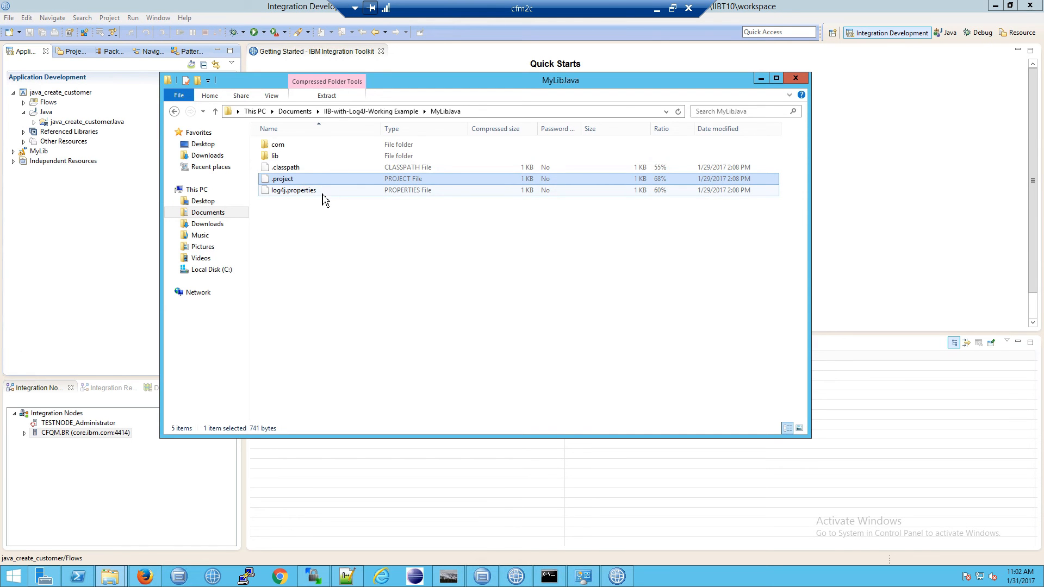
- Look inside MyLibJava's lib subfolder holding log4j-1.2.8, then go back up
click(276, 155)
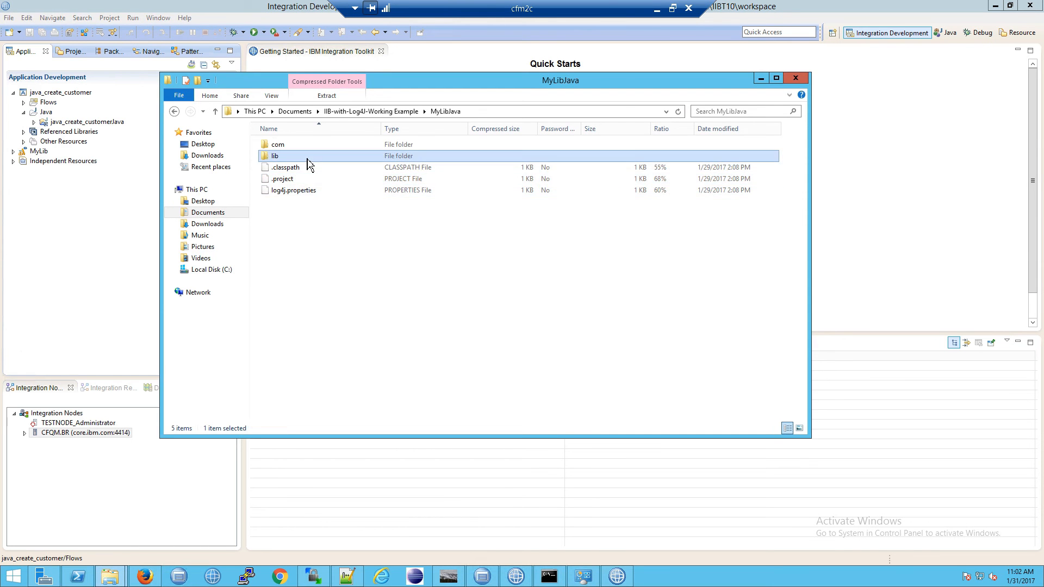
double_click(274, 156)
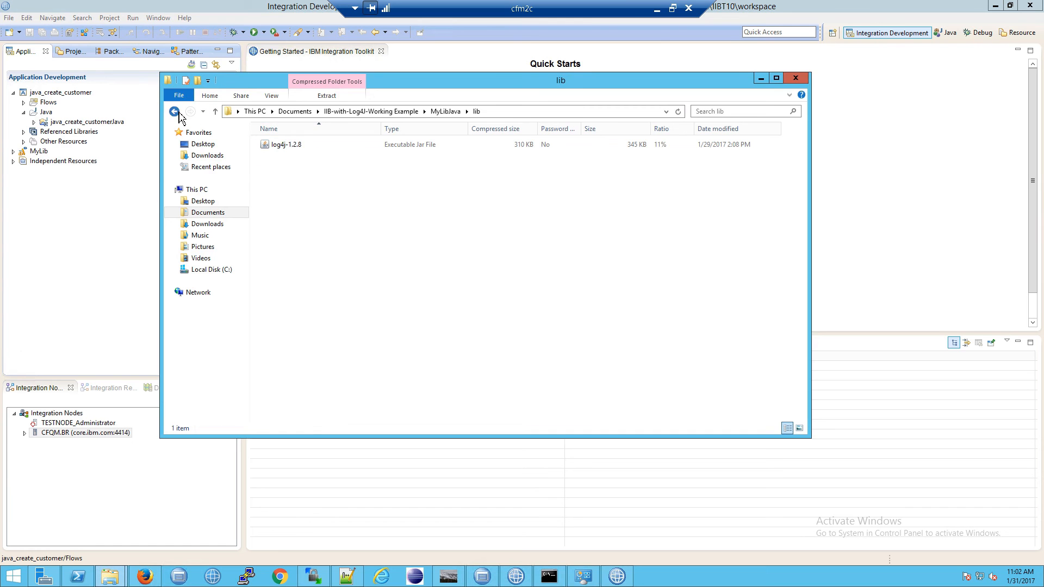
click(174, 111)
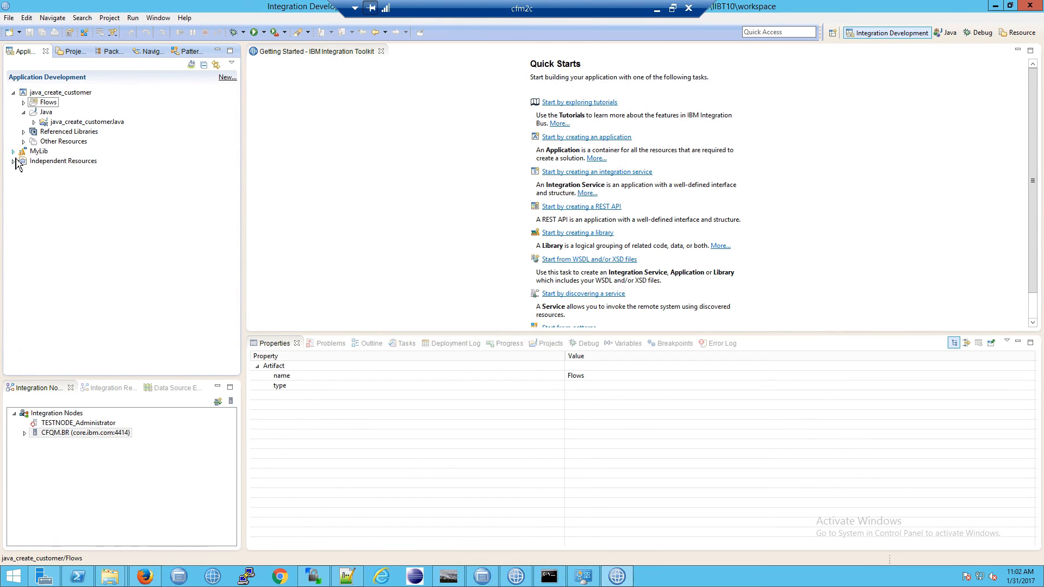
- Expand Independent Resources and GeneratedBarFiles to list the java_create_customer and MyLib generated BAR files, then view Independent Resources' context actions
click(13, 161)
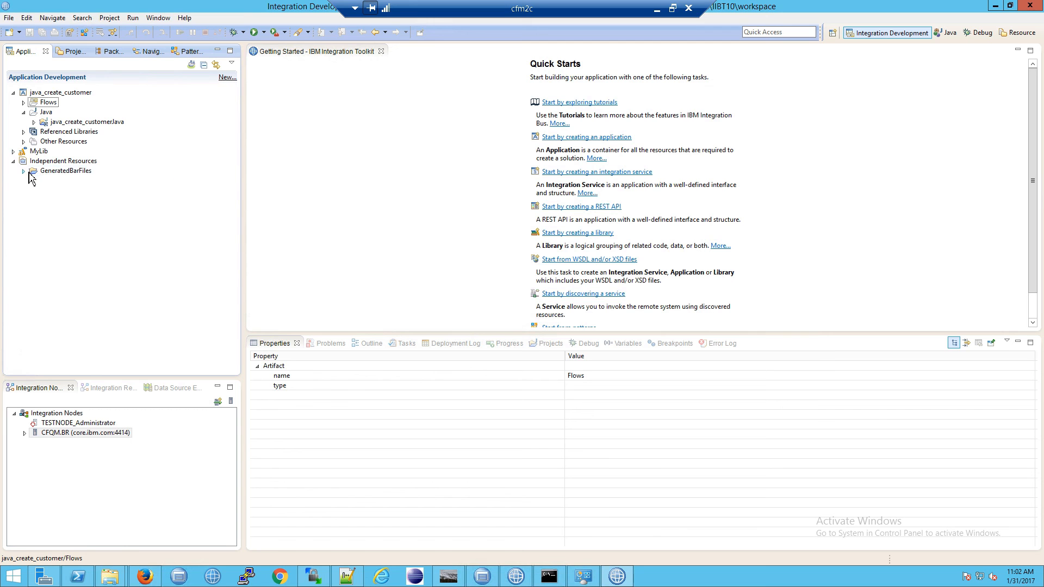
click(23, 171)
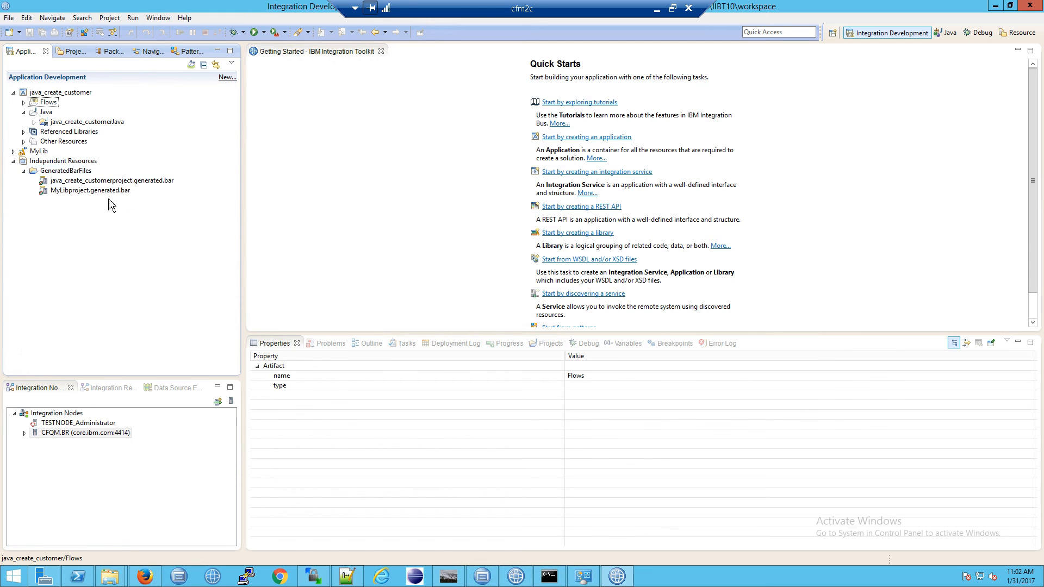
mouse_move(137, 295)
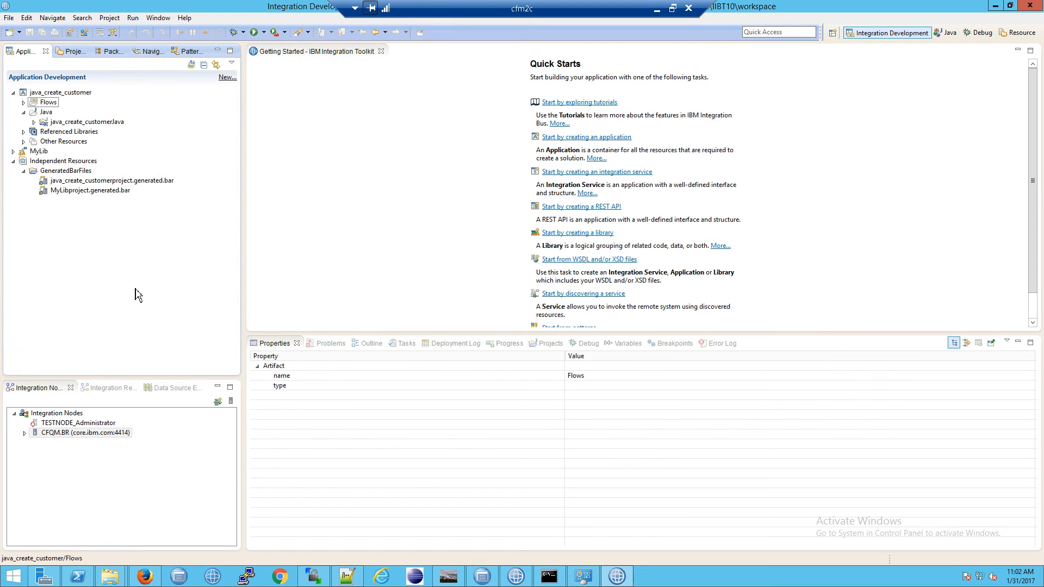
click(63, 161)
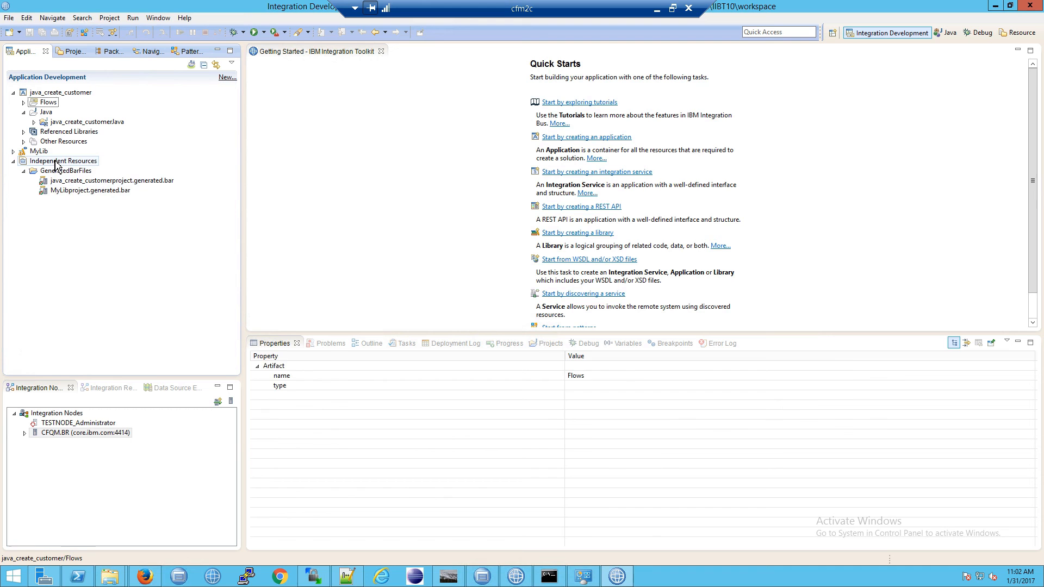
right_click(63, 161)
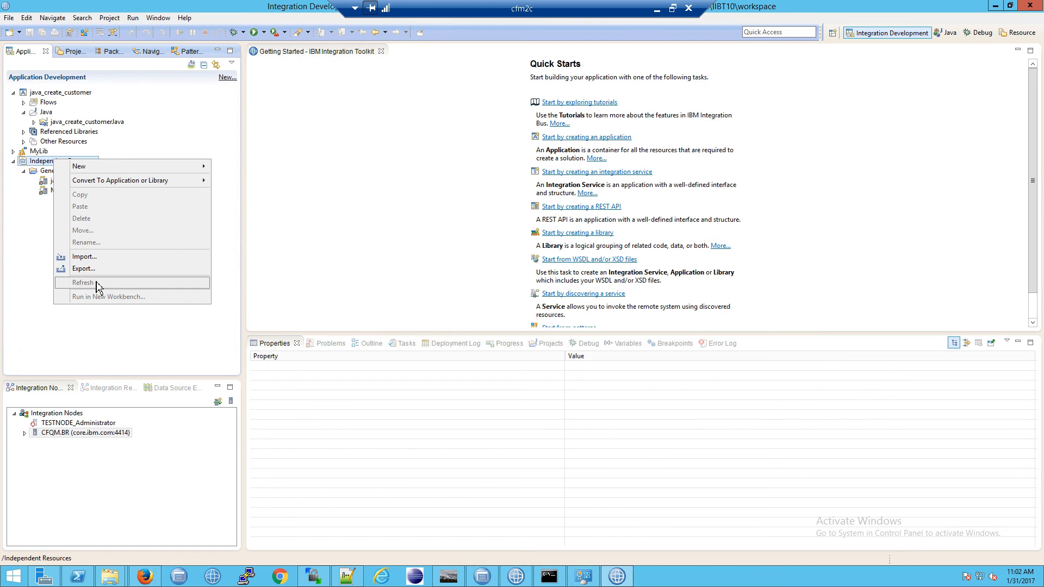
mouse_move(109, 300)
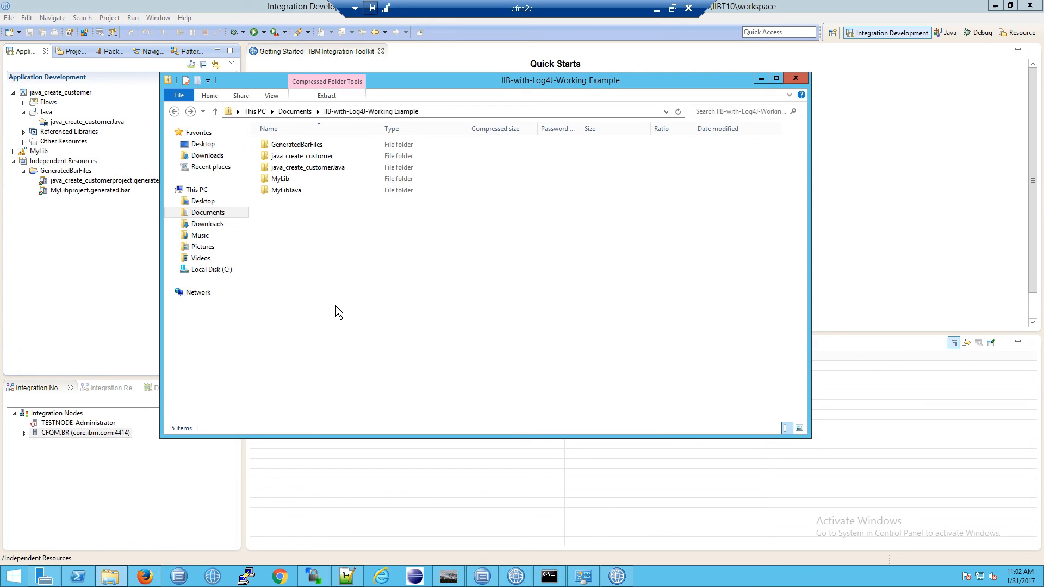
click(286, 189)
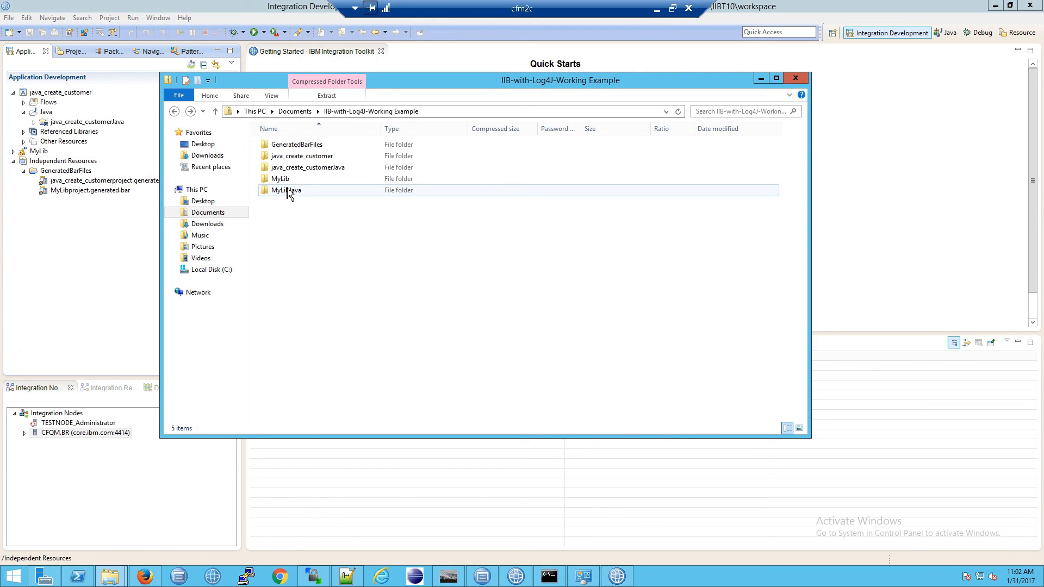
click(296, 145)
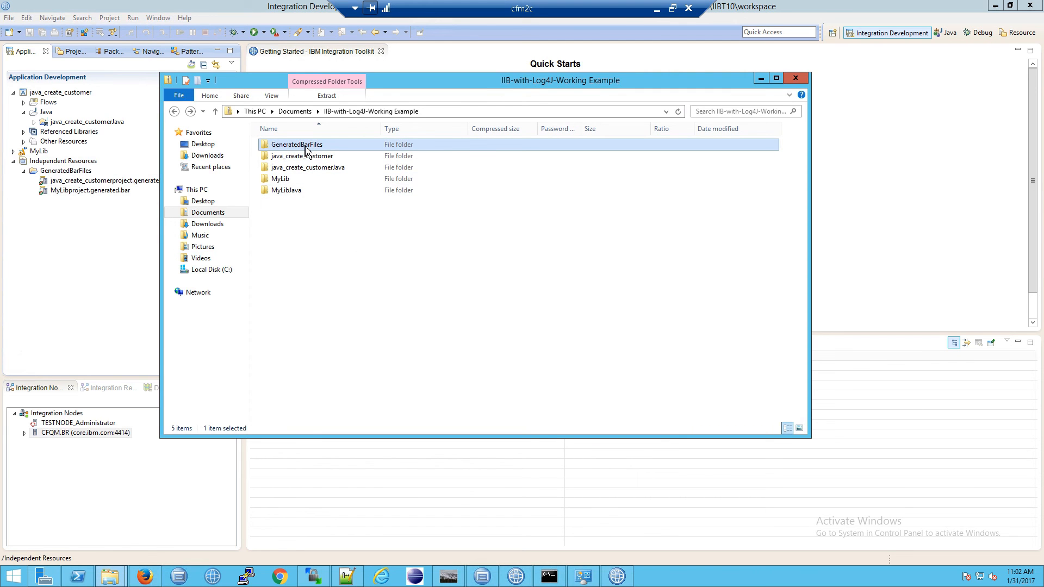
click(371, 240)
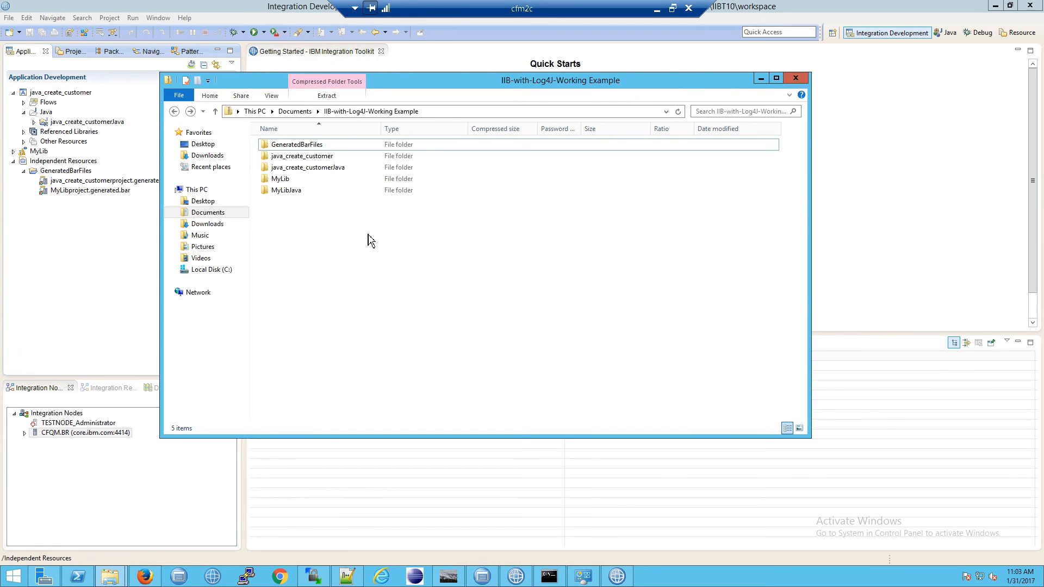
mouse_move(320, 207)
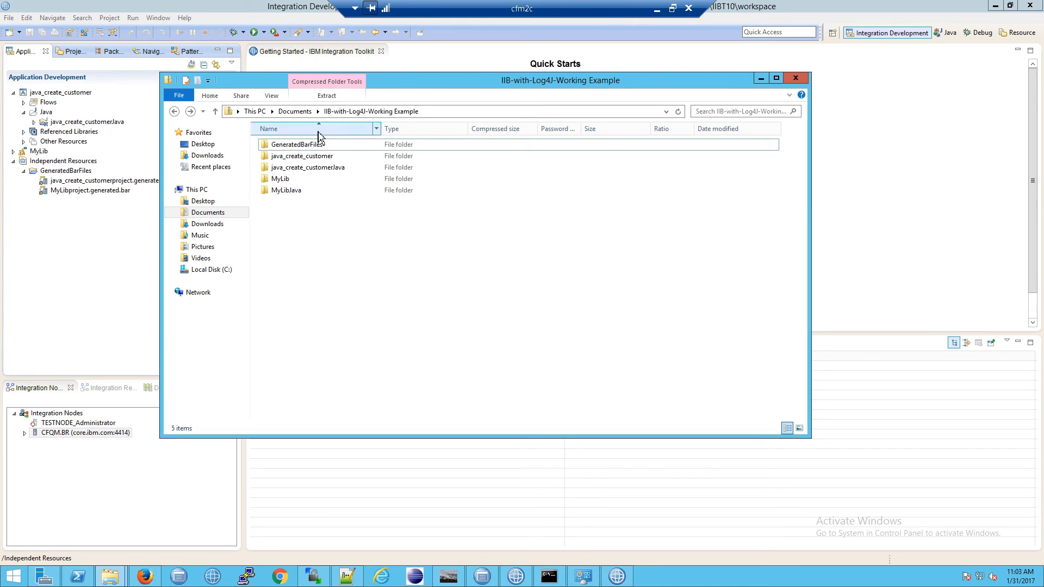
key(ctrl+a)
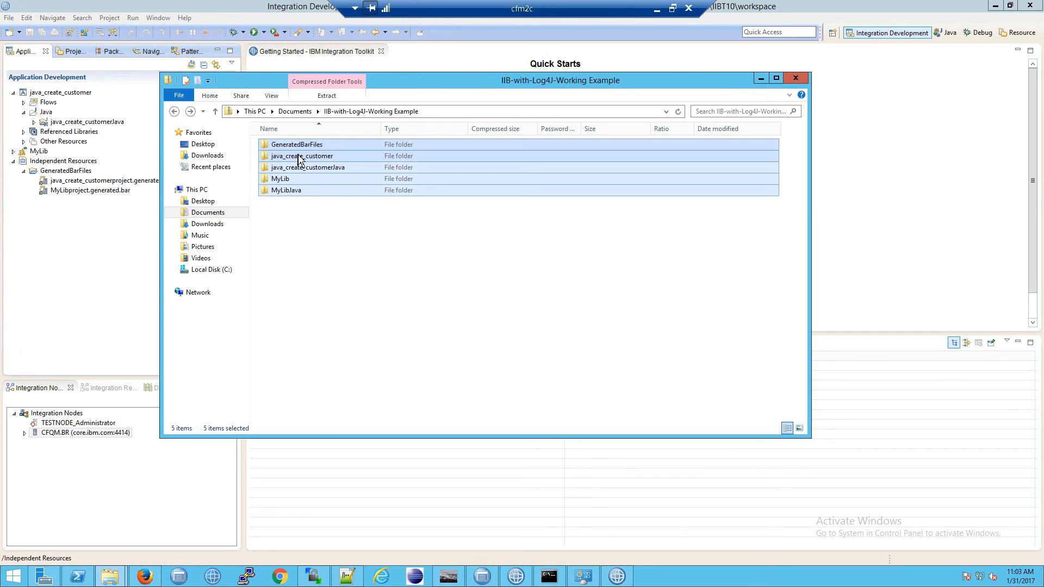
click(352, 224)
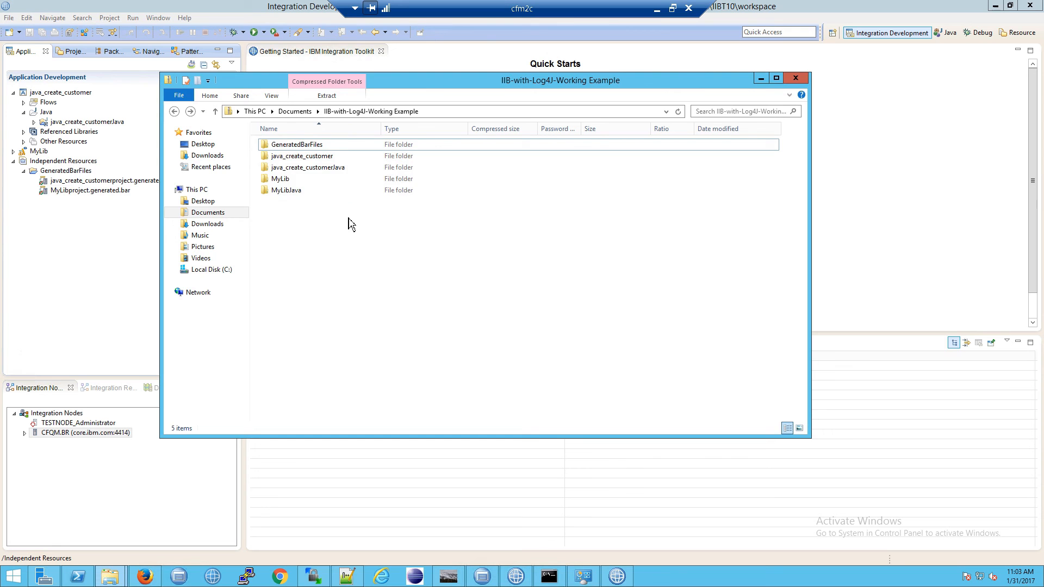
key(ctrl+a)
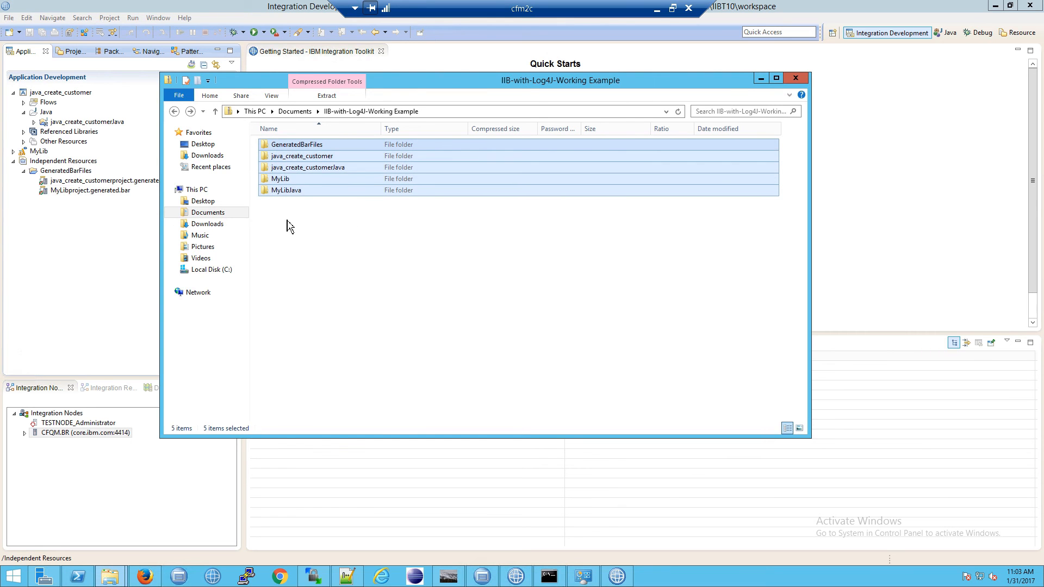
mouse_move(324, 222)
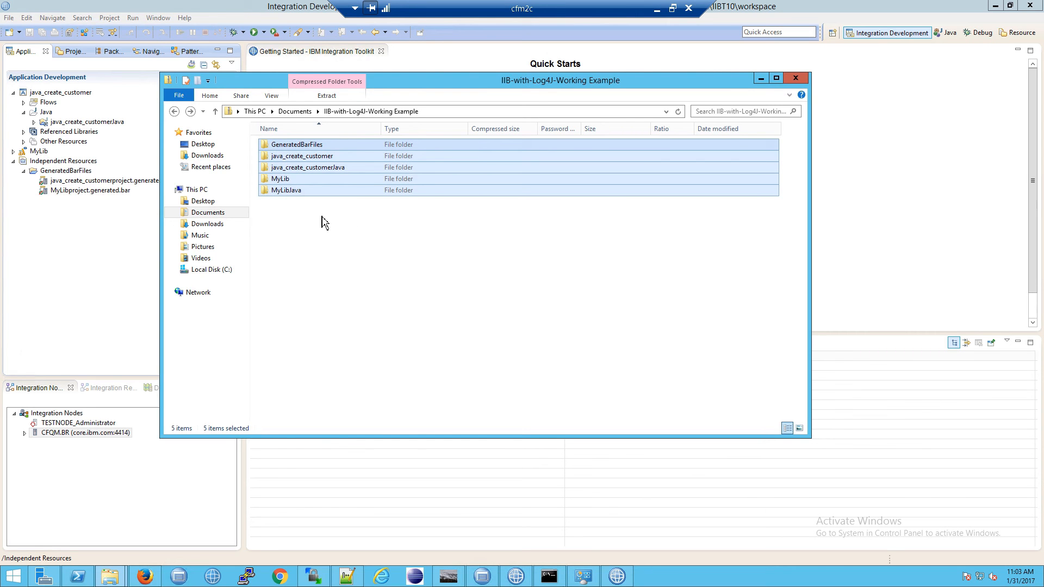